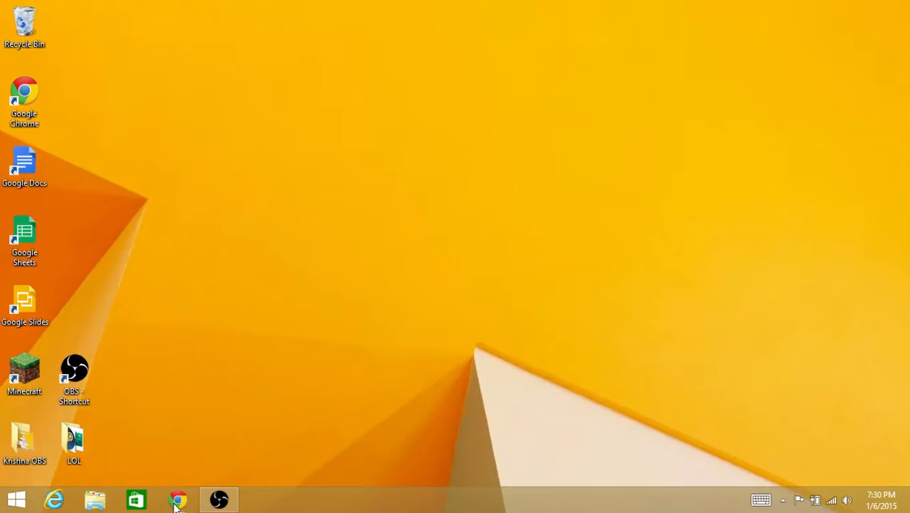
pyautogui.moveTo(177, 500)
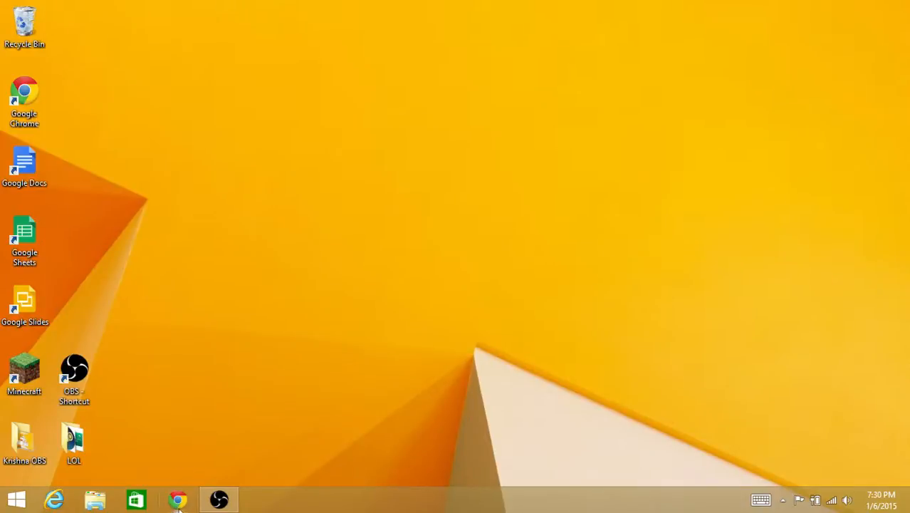
pyautogui.moveTo(178, 500)
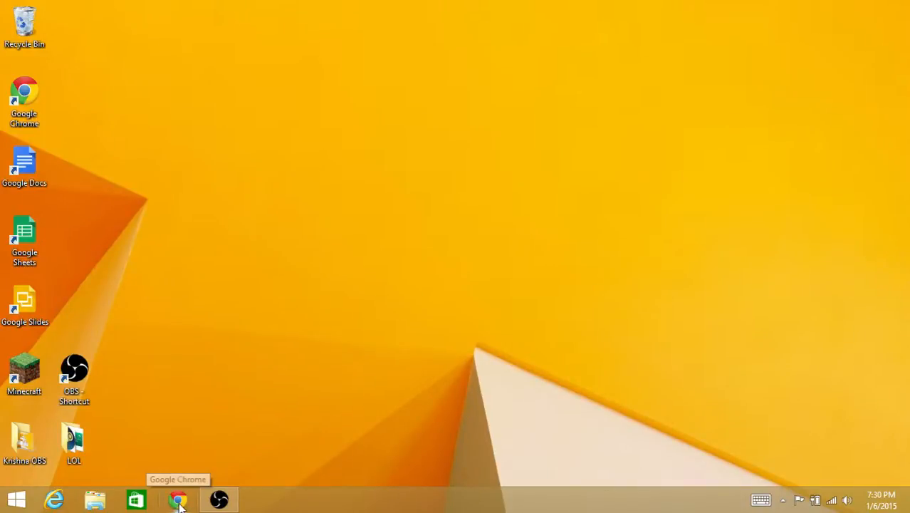
pyautogui.click(178, 499)
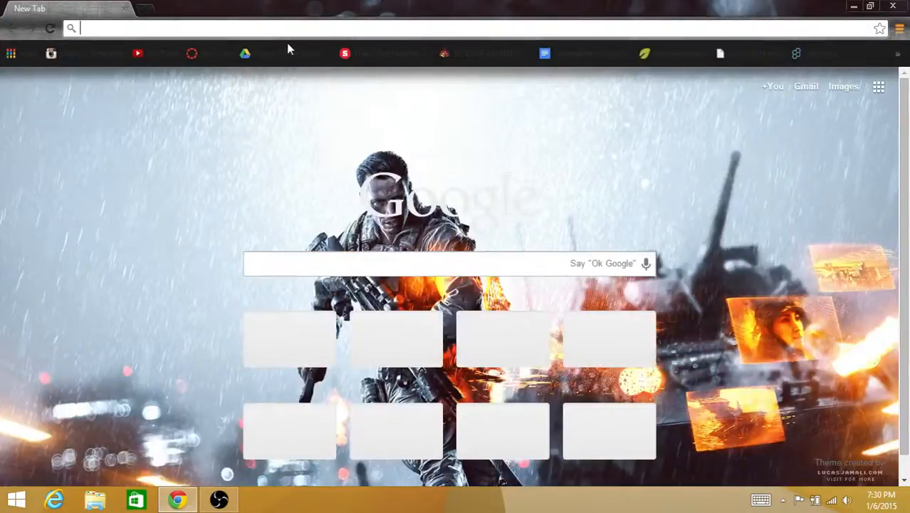
pyautogui.write('www.liteloader.com')
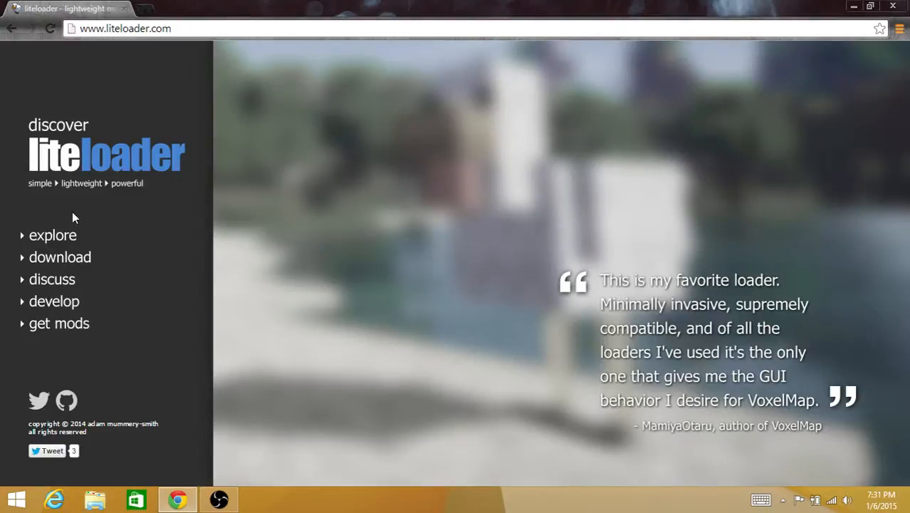
pyautogui.click(60, 258)
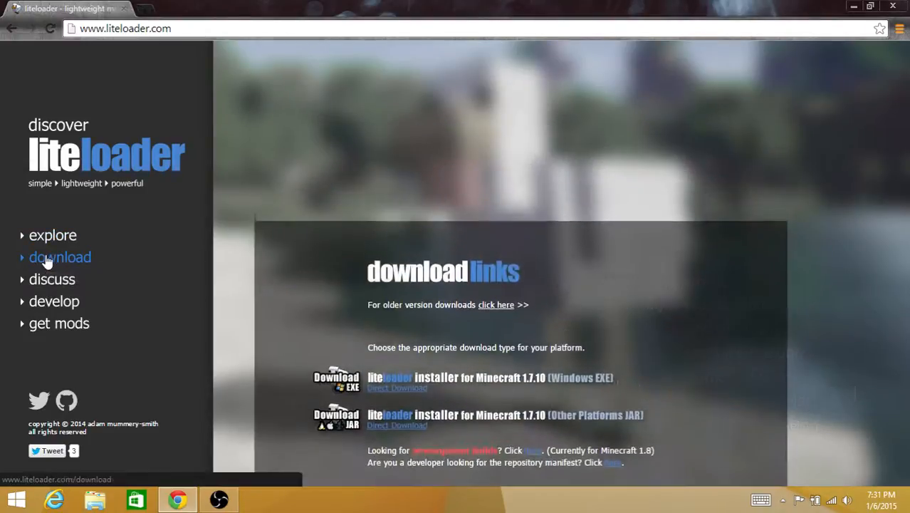
pyautogui.click(59, 257)
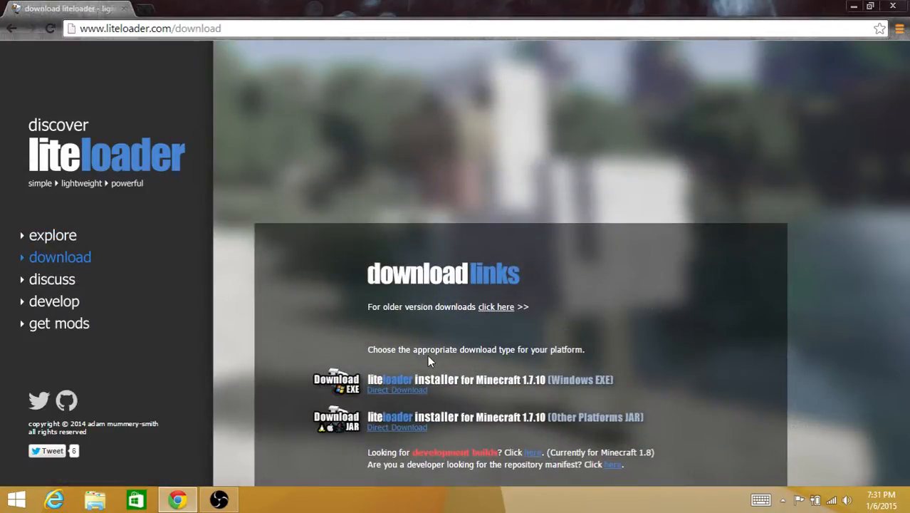
pyautogui.moveTo(615, 356)
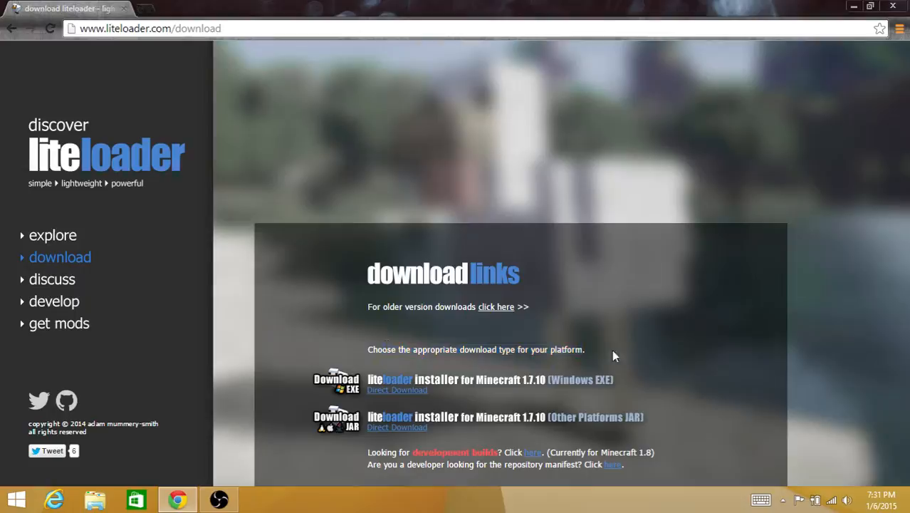
pyautogui.moveTo(614, 390)
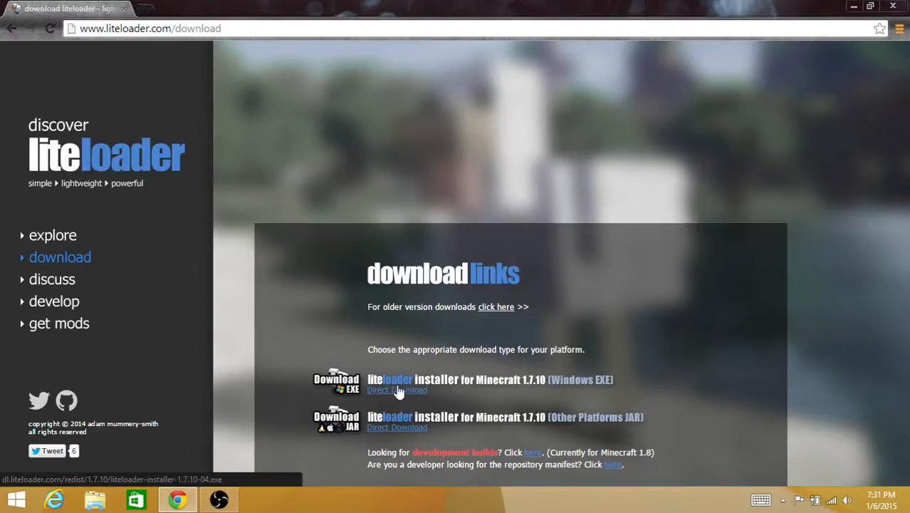
pyautogui.moveTo(504, 386)
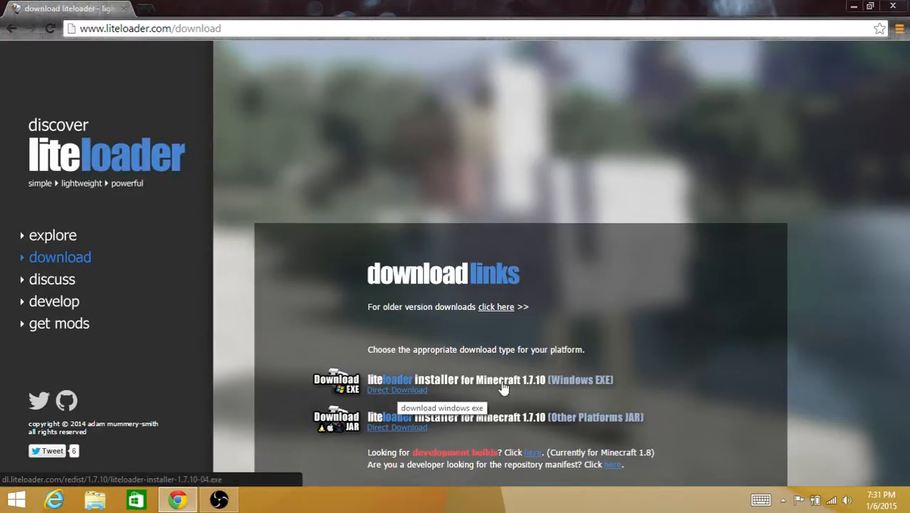
pyautogui.click(396, 390)
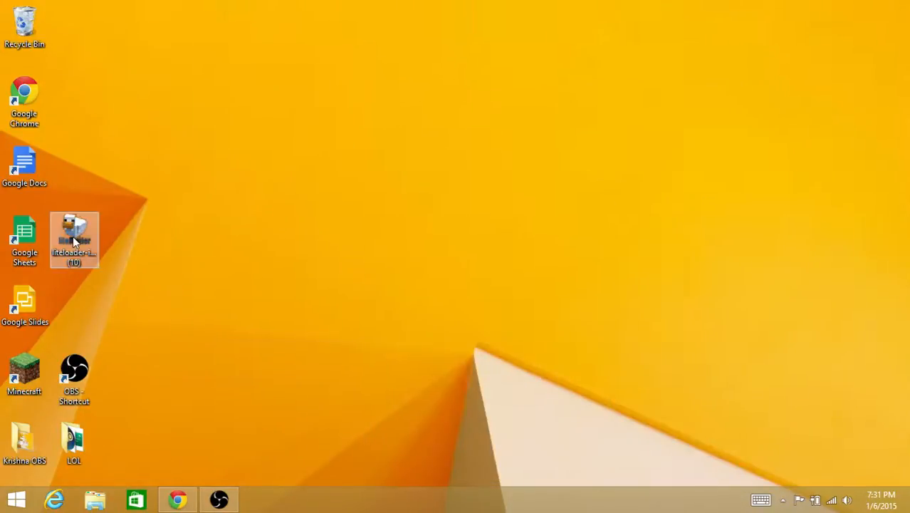
# - Run the liteloader-installer with Install LiteLoader selected and acknowledge the Complete message
pyautogui.moveTo(74, 240); pyautogui.dragTo(74, 317)
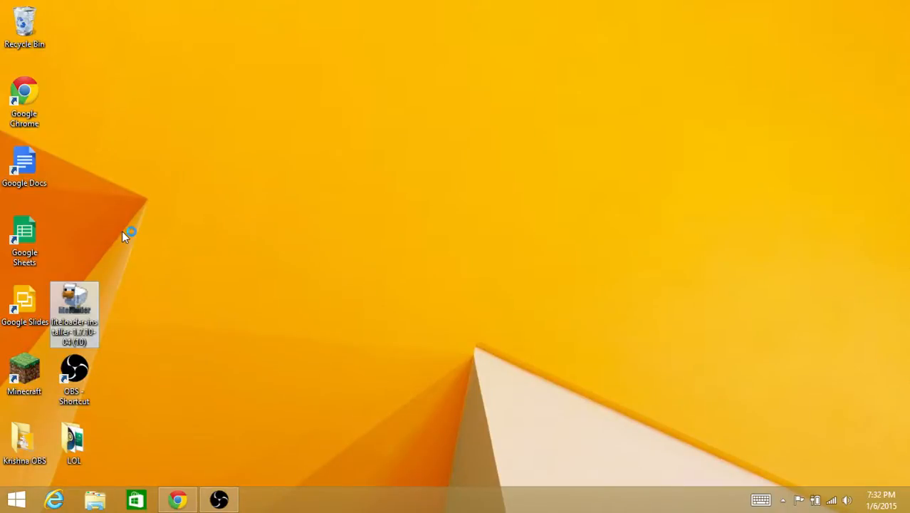
pyautogui.doubleClick(74, 314)
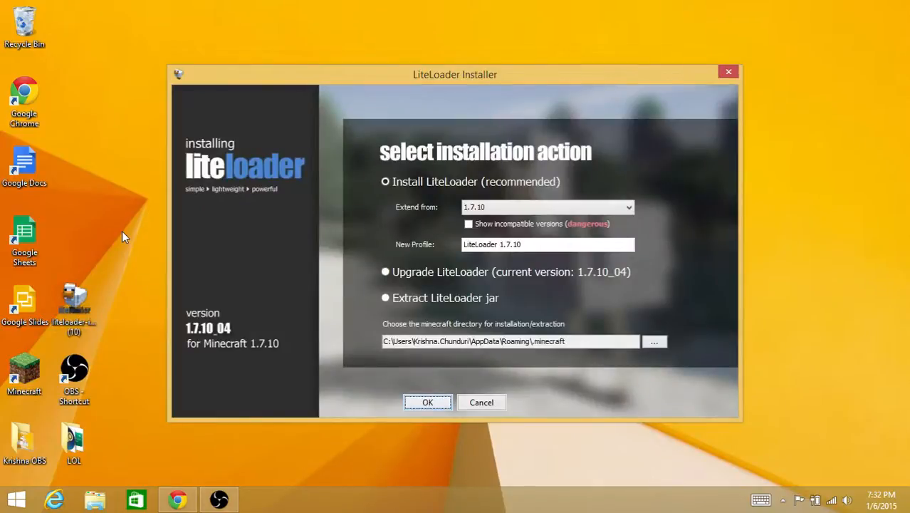
pyautogui.moveTo(299, 354)
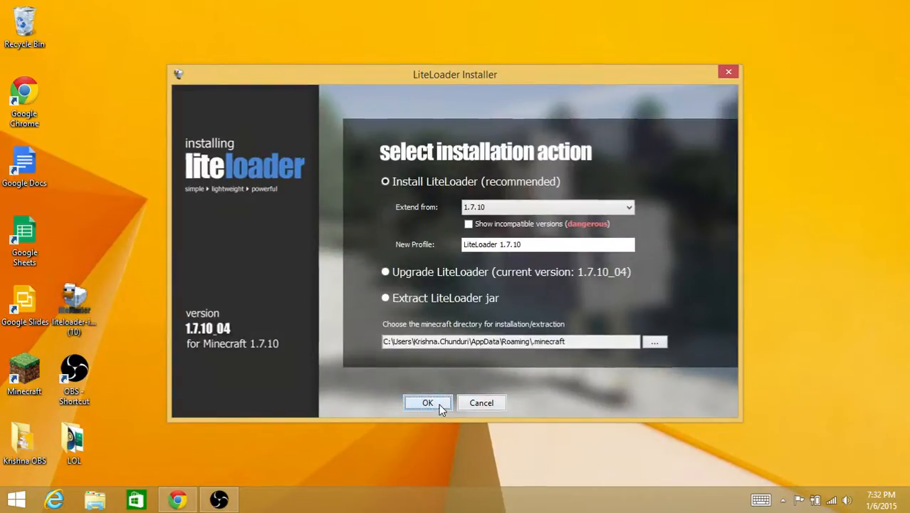
pyautogui.click(427, 403)
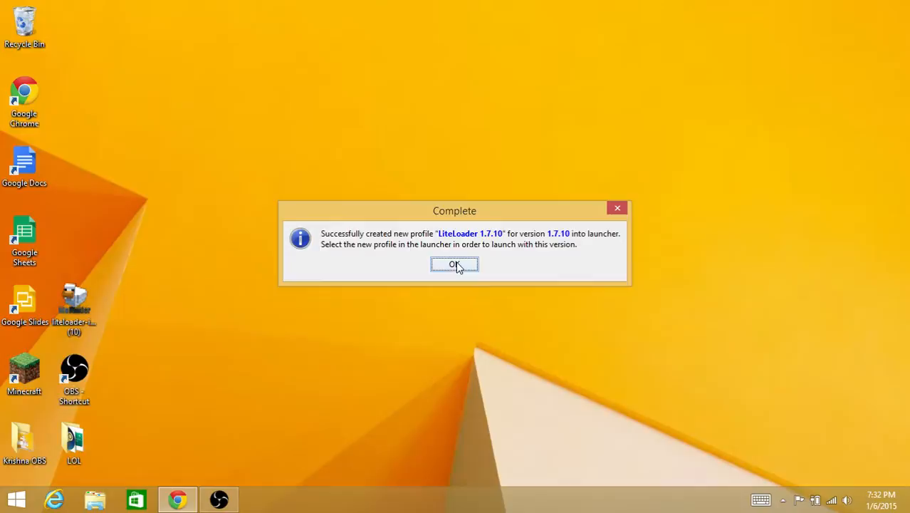
pyautogui.click(455, 264)
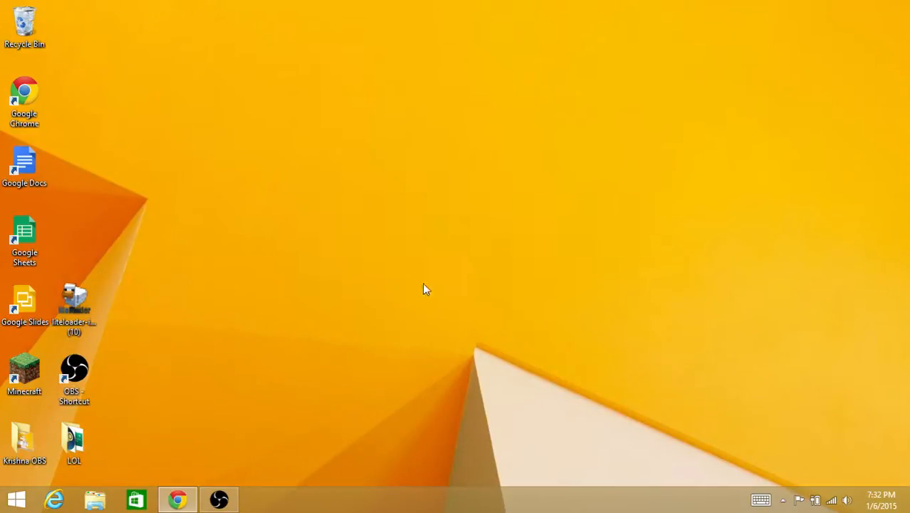
pyautogui.click(75, 307)
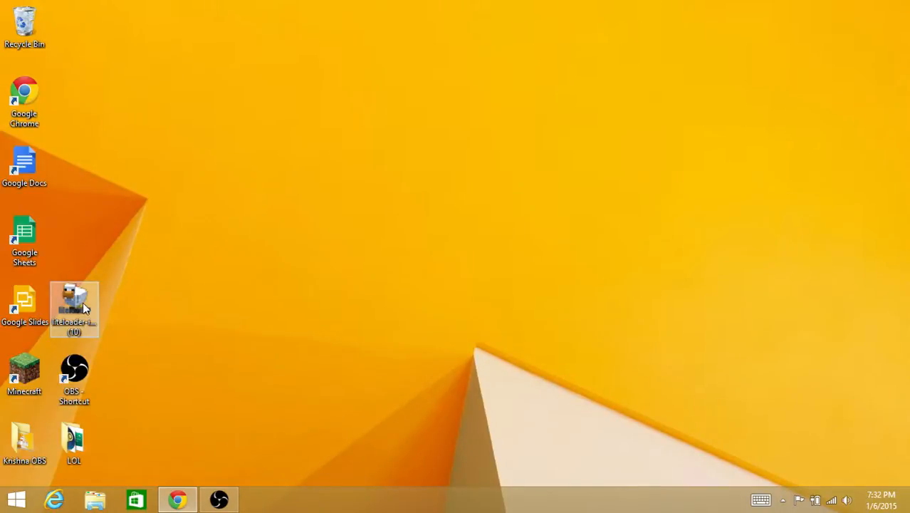
# - Search Minecraft Forum for 'World Edit for single player'
pyautogui.moveTo(74, 309); pyautogui.dragTo(46, 35)
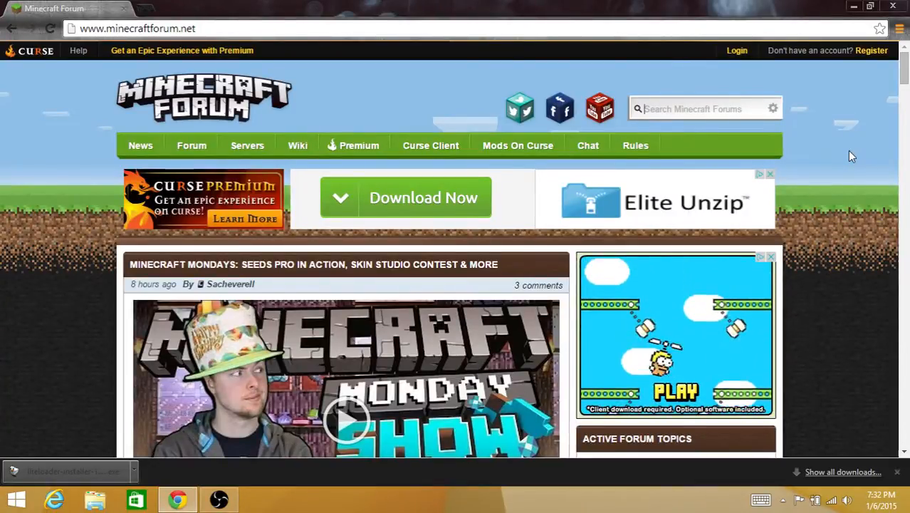
pyautogui.write('W')
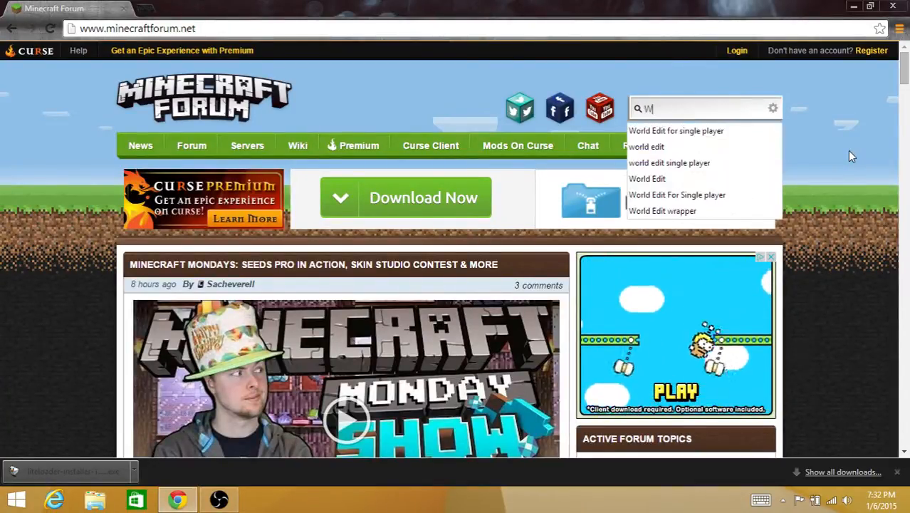
pyautogui.write('orld Edit In')
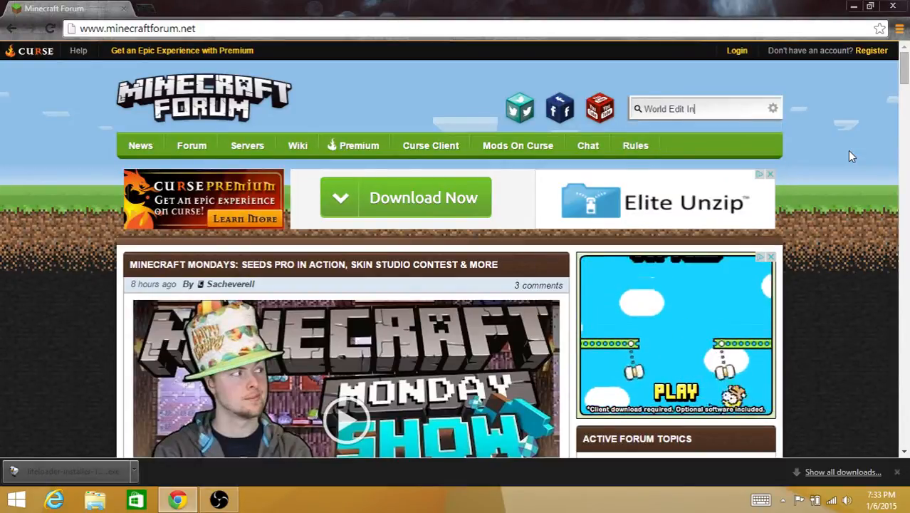
pyautogui.write('single')
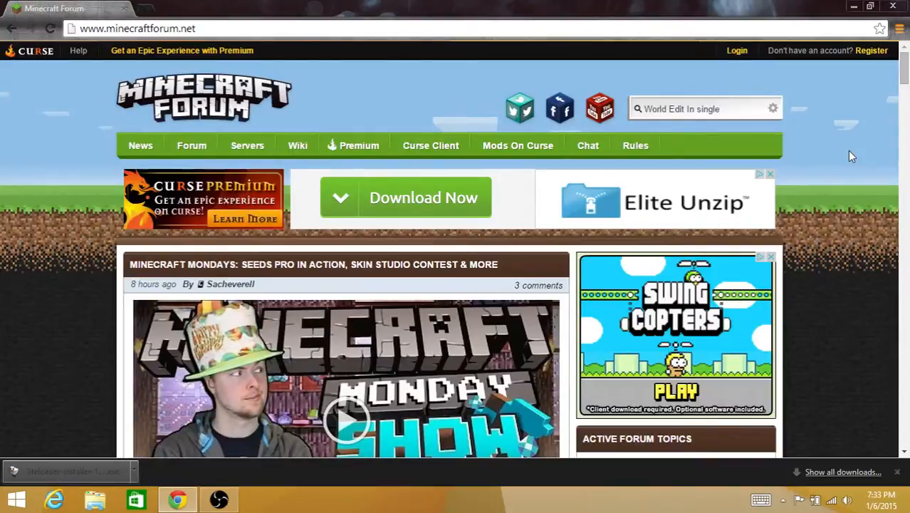
pyautogui.write('player')
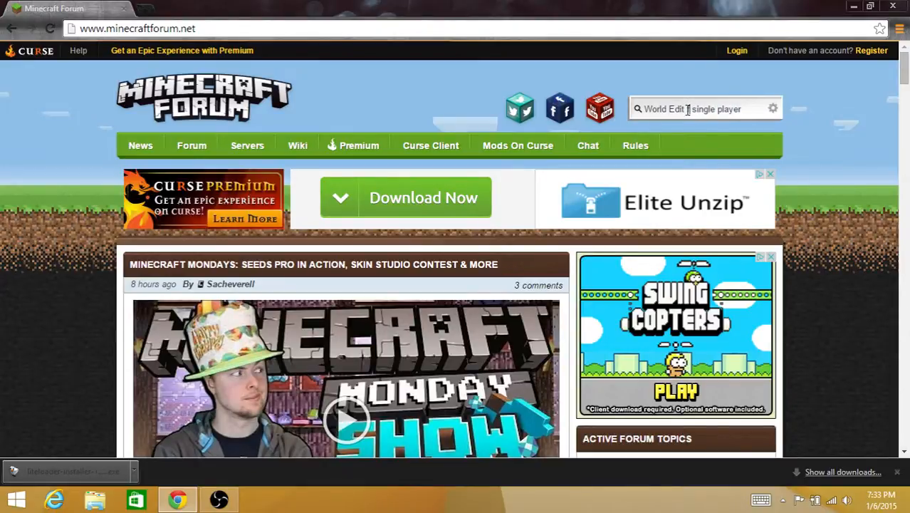
pyautogui.write('for')
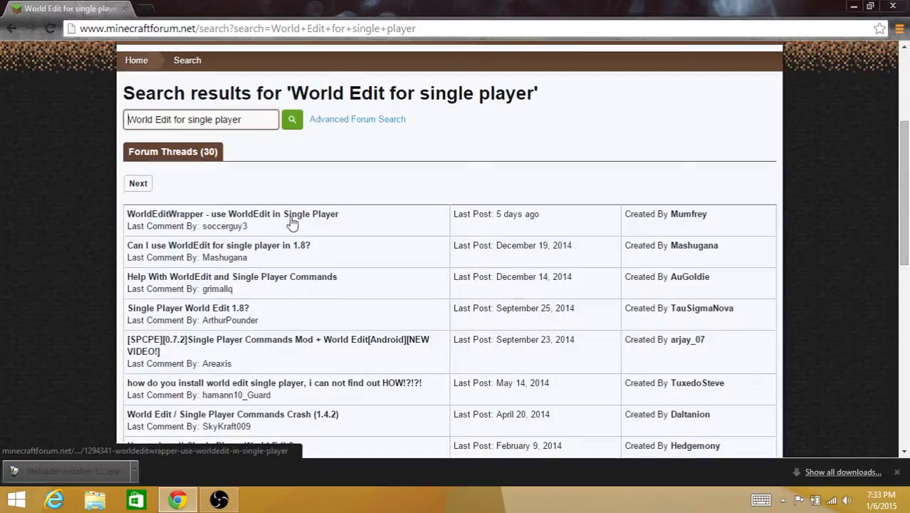
pyautogui.moveTo(510, 232)
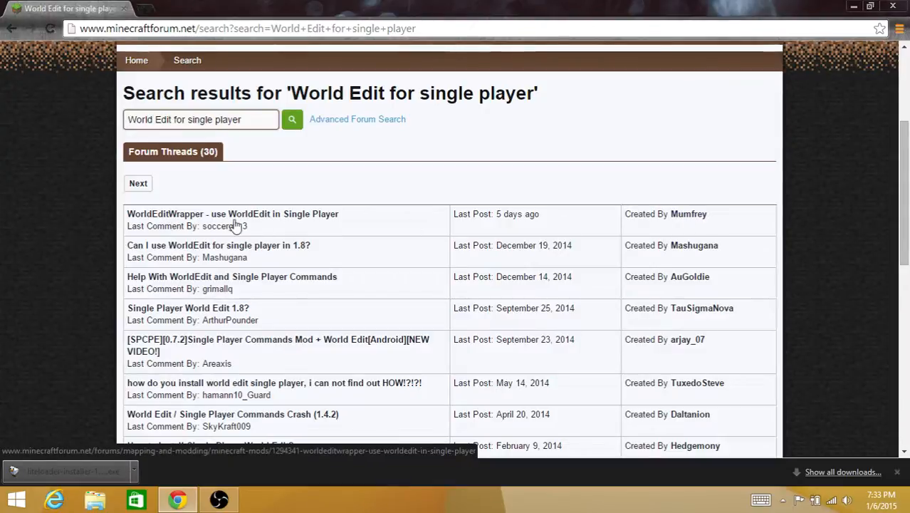
# - Open the WorldEditWrapper thread and download its 1.2.0 litemod for Minecraft 1.7.10
pyautogui.click(232, 214)
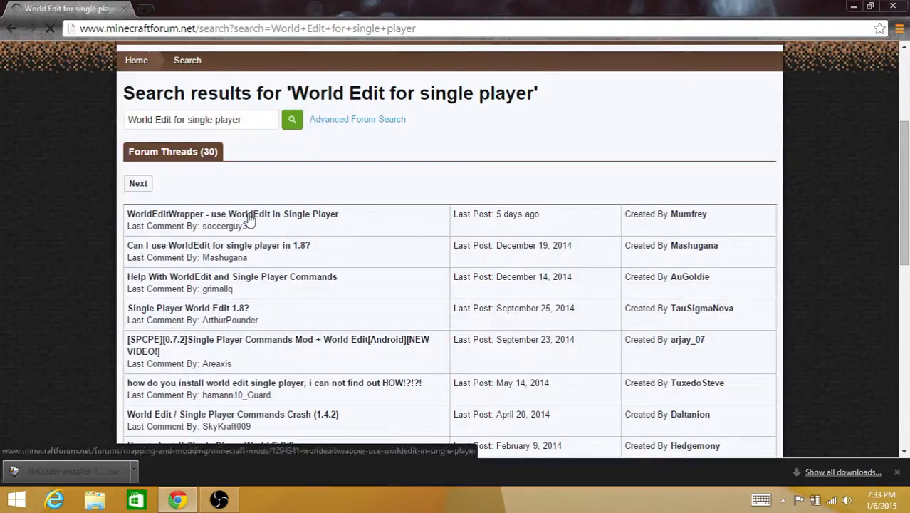
pyautogui.click(232, 214)
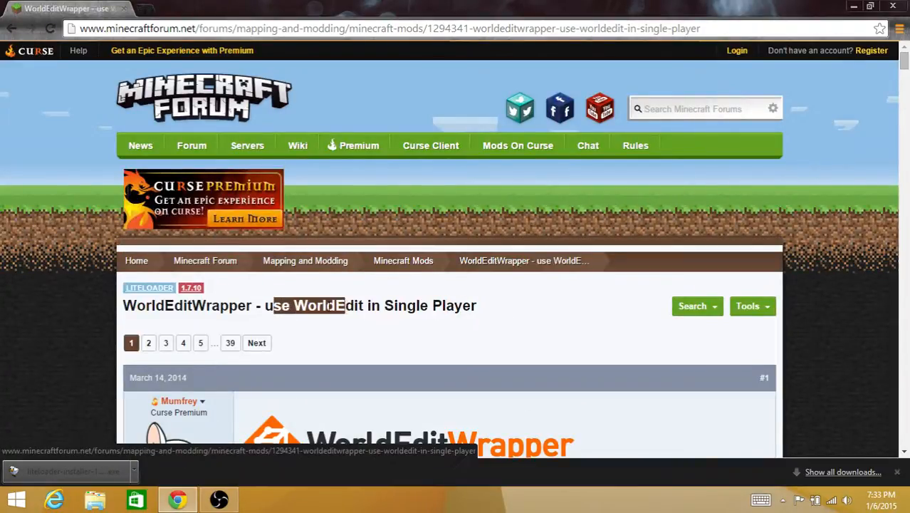
pyautogui.scroll(-3)
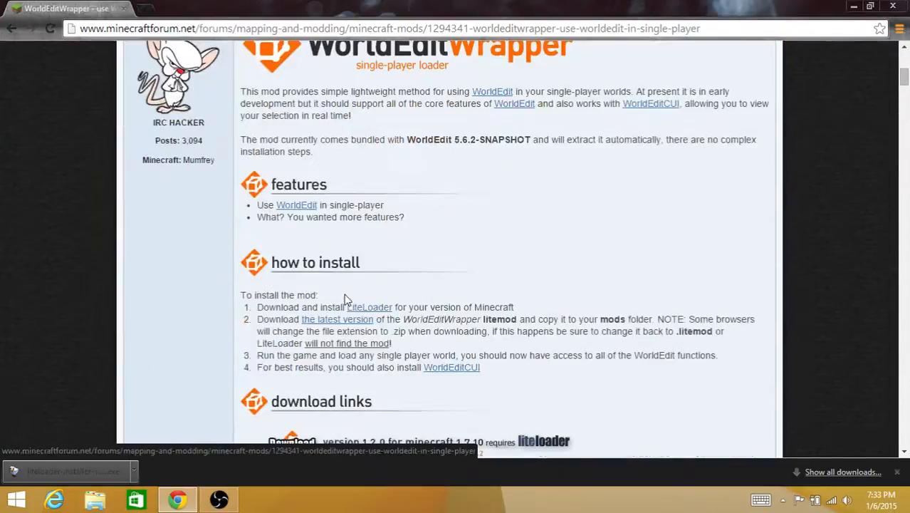
pyautogui.scroll(-3)
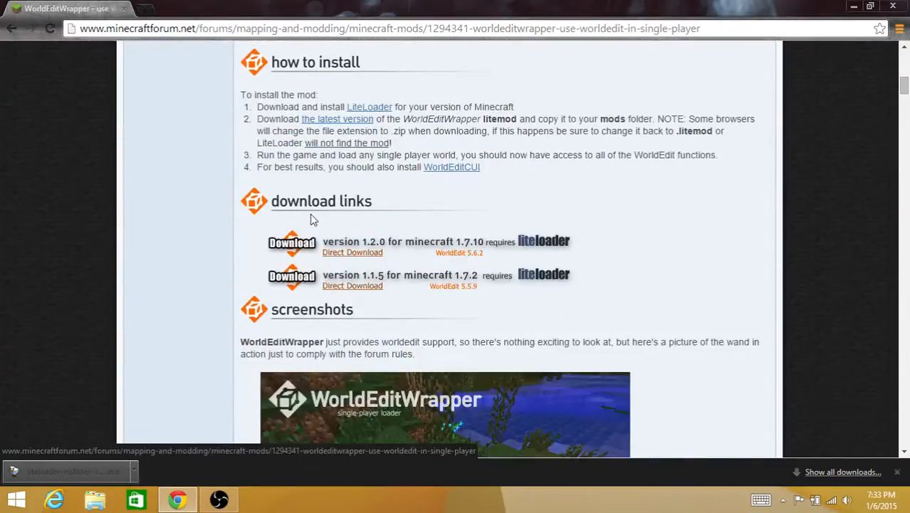
pyautogui.click(352, 253)
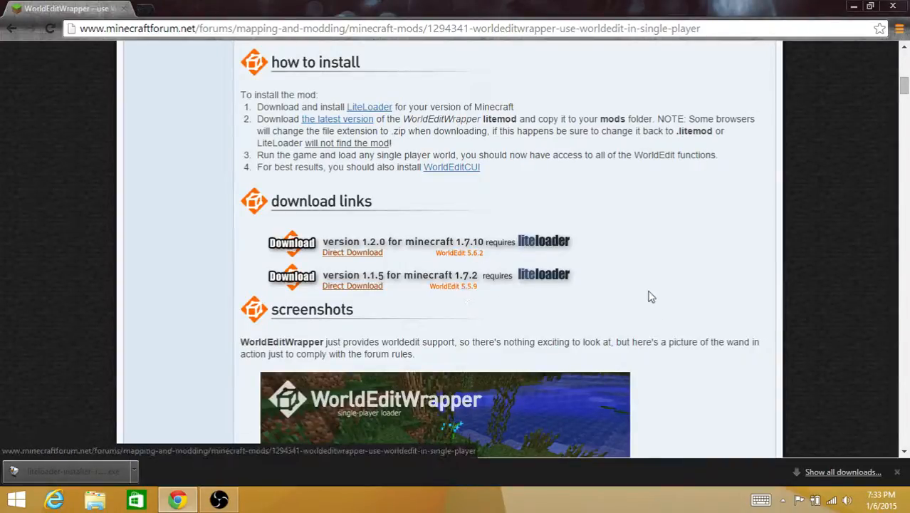
pyautogui.moveTo(520, 248)
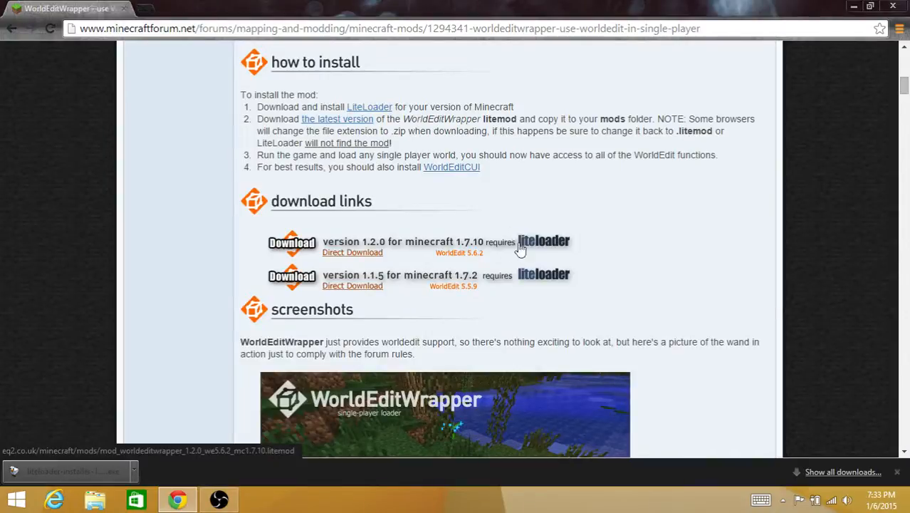
pyautogui.moveTo(510, 262)
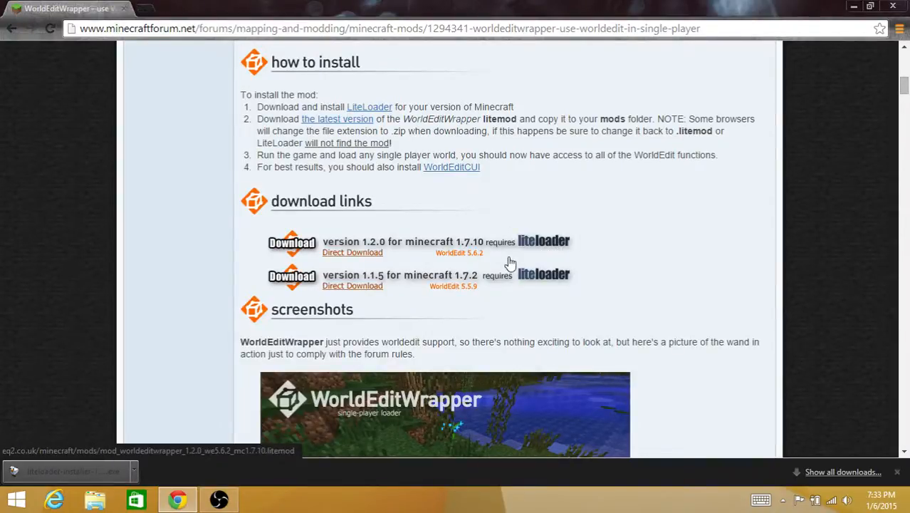
pyautogui.click(352, 252)
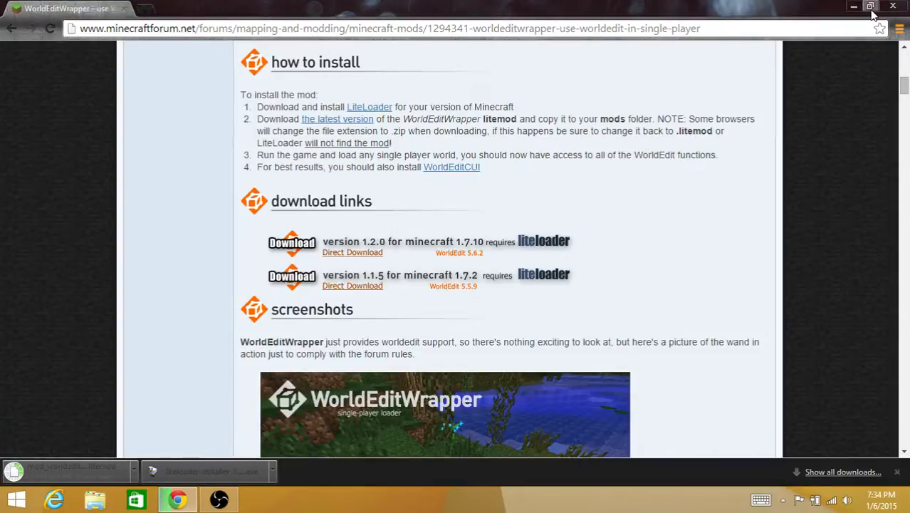
# - Restore down the Chrome window to expose the desktop
pyautogui.click(870, 7)
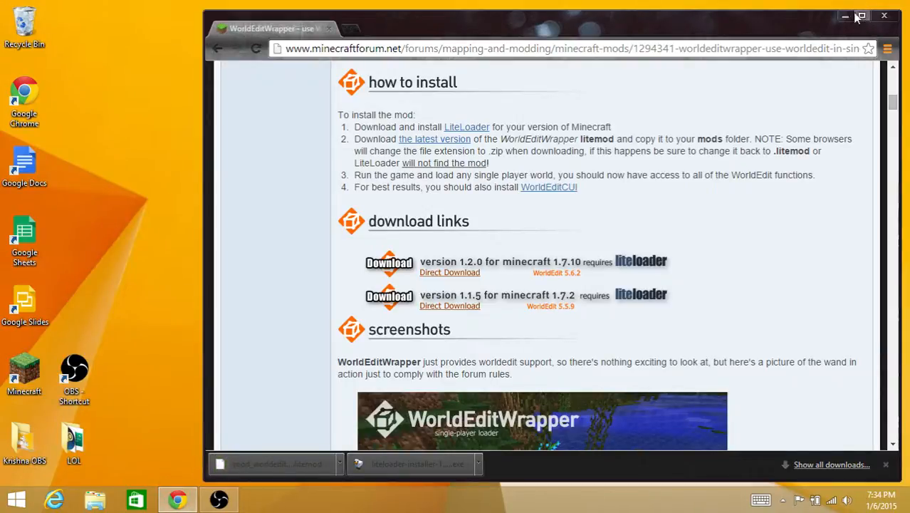
pyautogui.moveTo(285, 464)
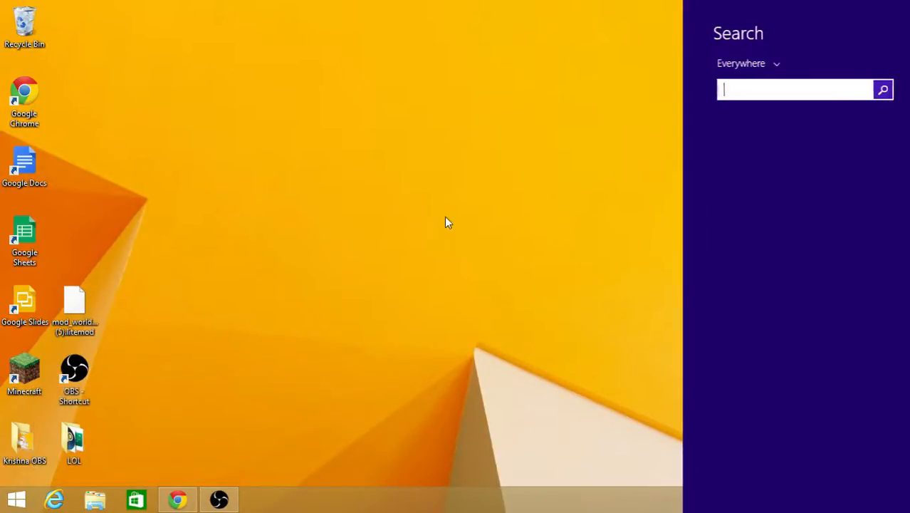
# - Search for %appdata% and open the AppData\Roaming folder
pyautogui.write('%')
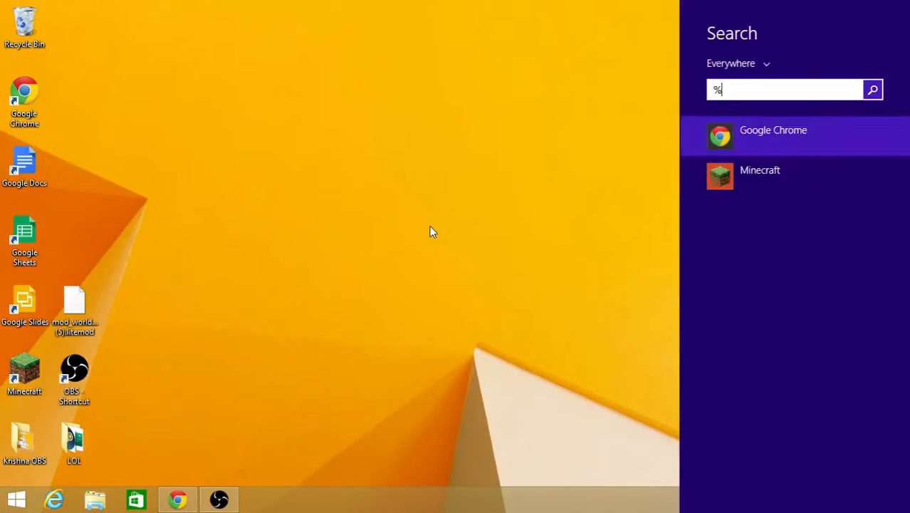
pyautogui.write('appdata%')
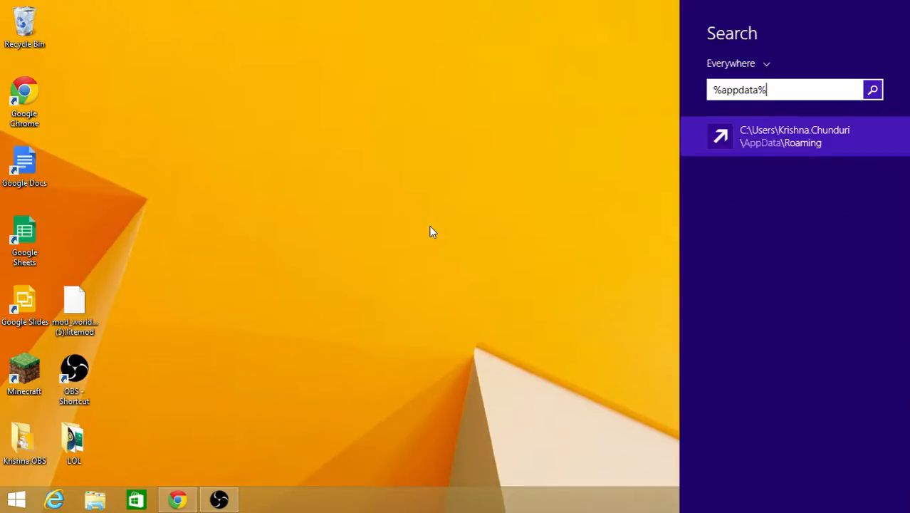
pyautogui.click(794, 136)
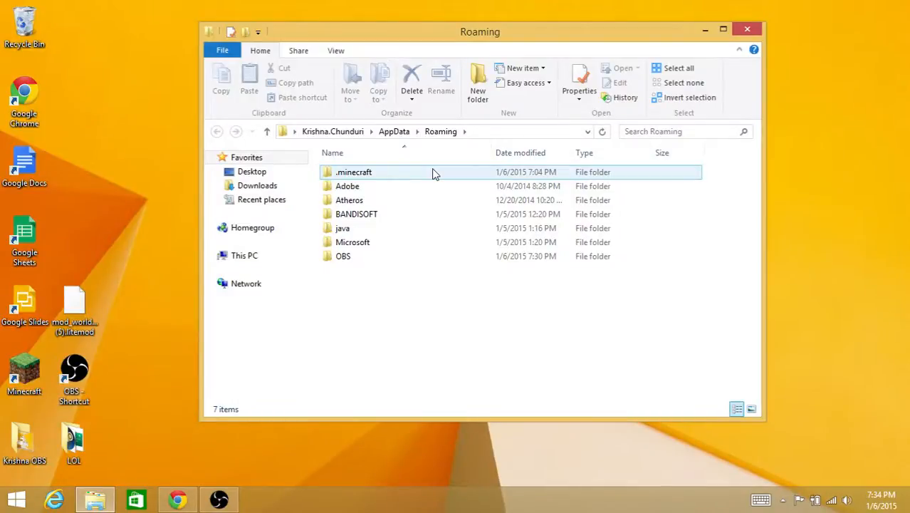
# - Open .minecraft and delete its existing mods folder
pyautogui.click(480, 32)
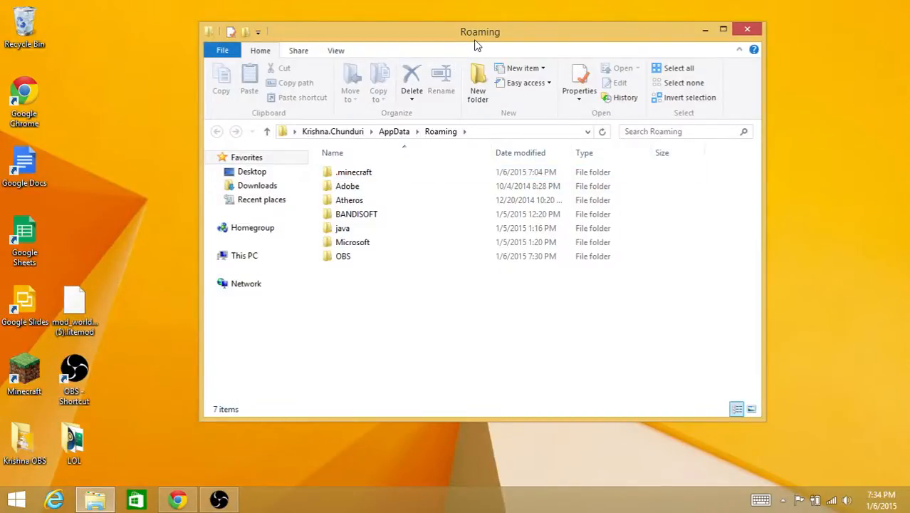
pyautogui.moveTo(114, 483)
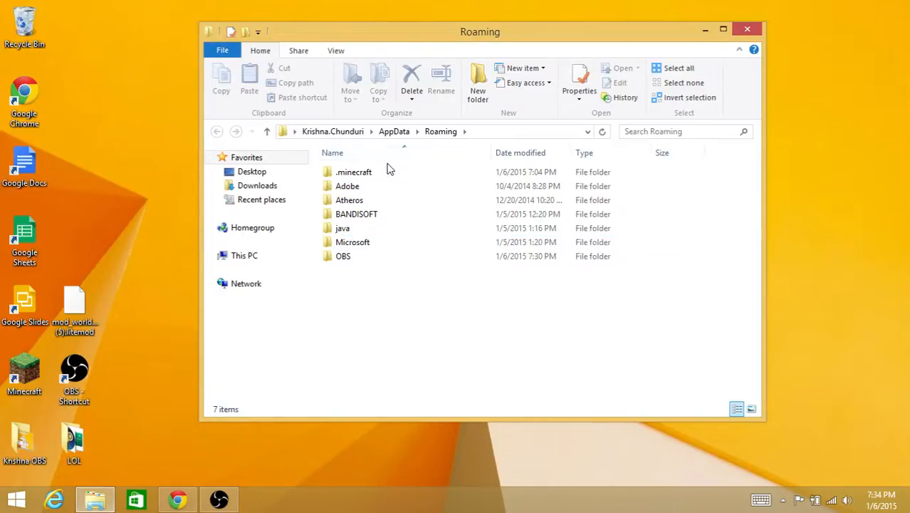
pyautogui.doubleClick(354, 172)
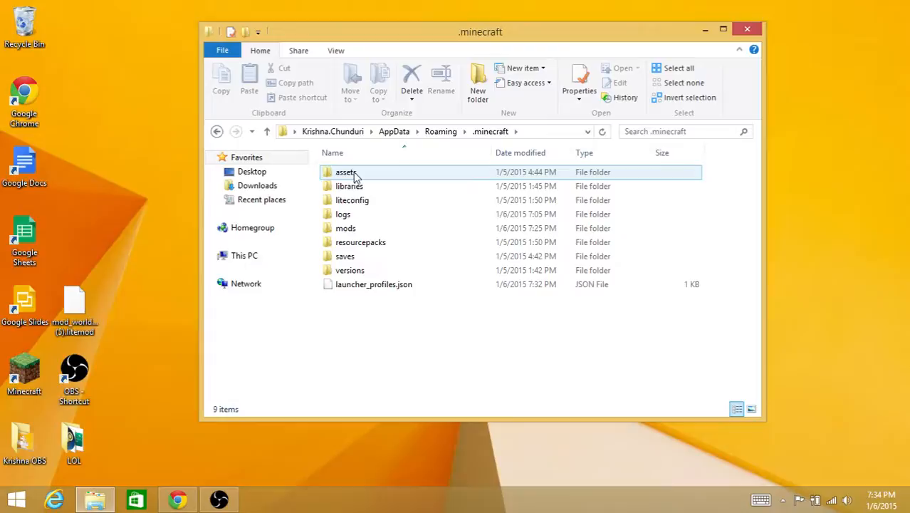
pyautogui.click(352, 200)
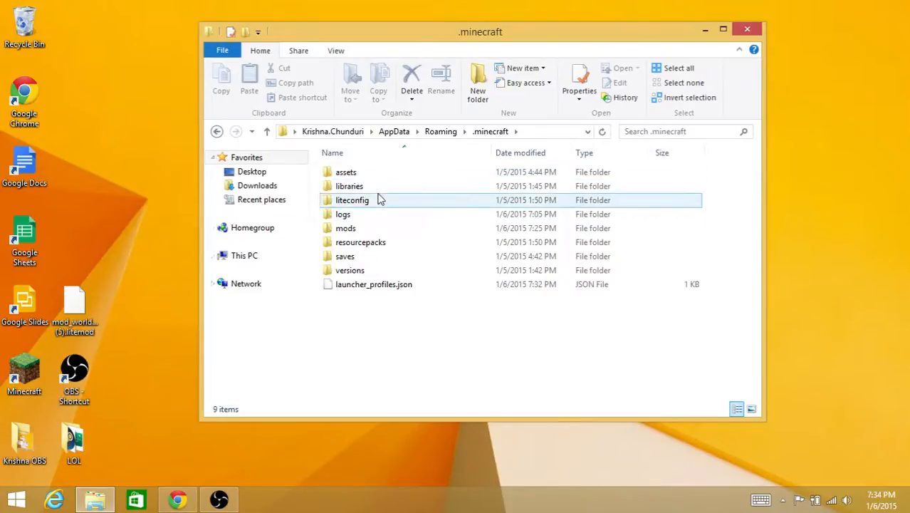
pyautogui.moveTo(346, 228)
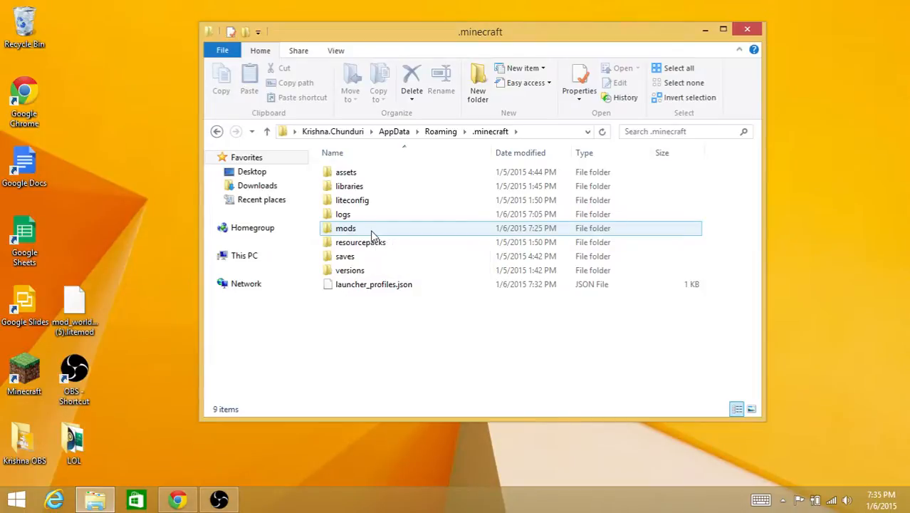
pyautogui.click(346, 228)
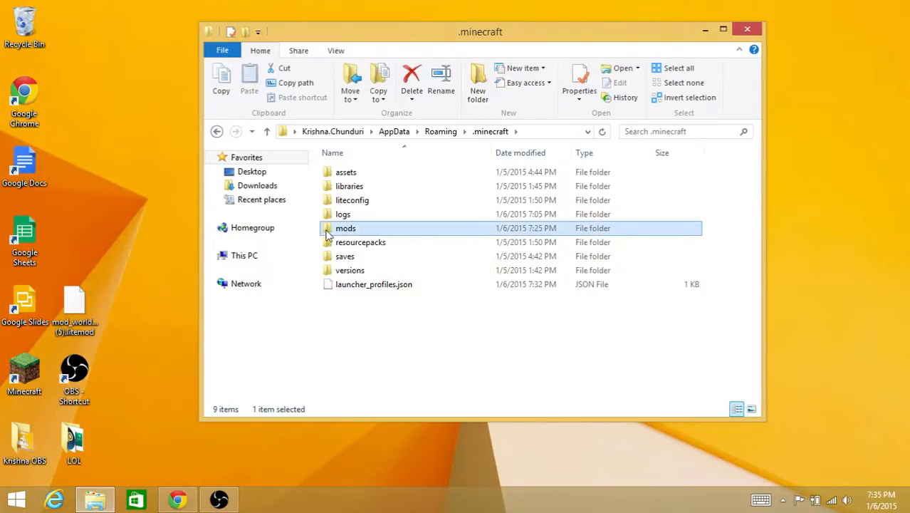
pyautogui.rightClick(346, 228)
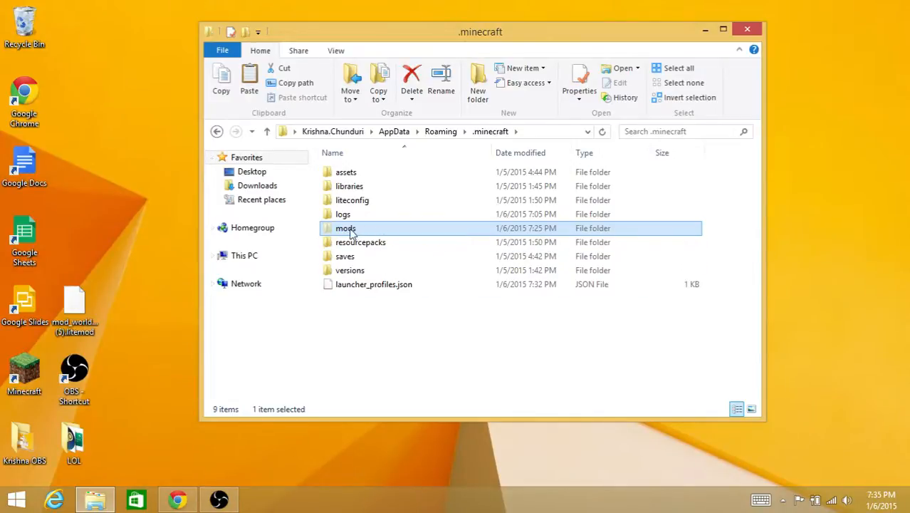
pyautogui.rightClick(346, 228)
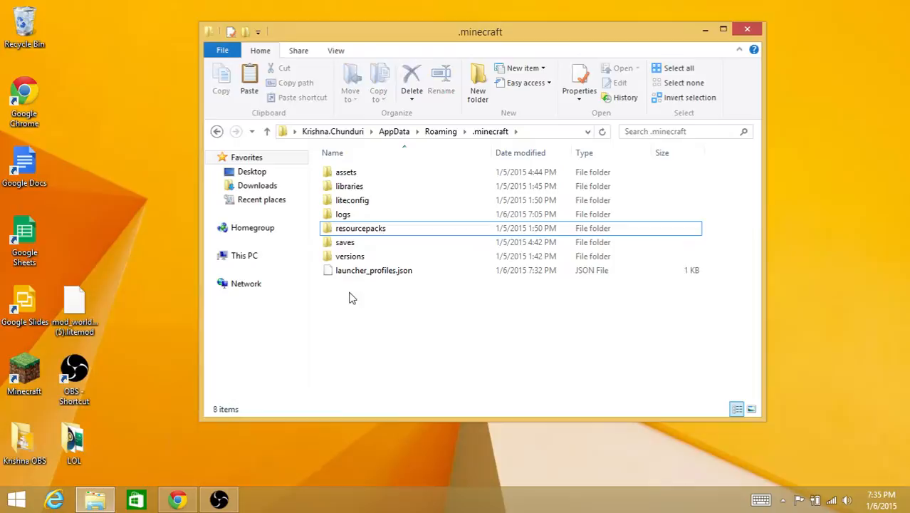
# - Create a new folder named 'mods' in .minecraft and open it
pyautogui.rightClick(349, 296)
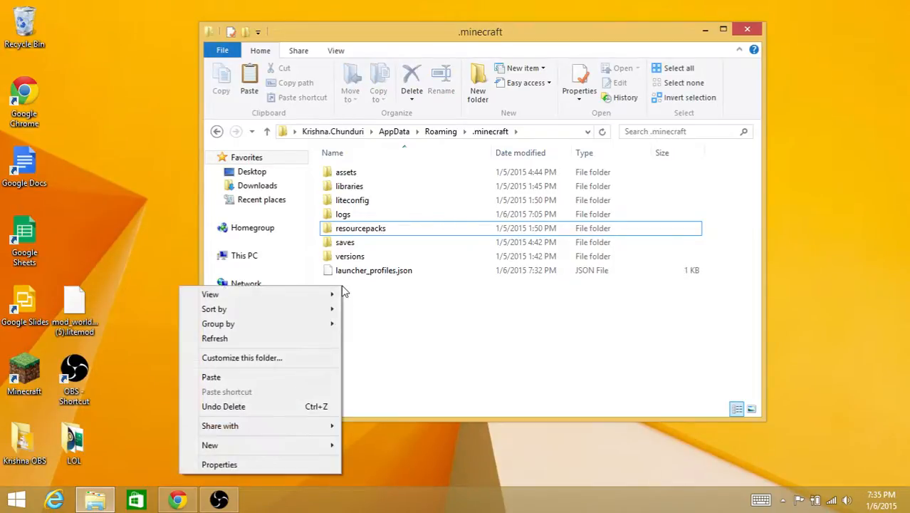
pyautogui.click(209, 445)
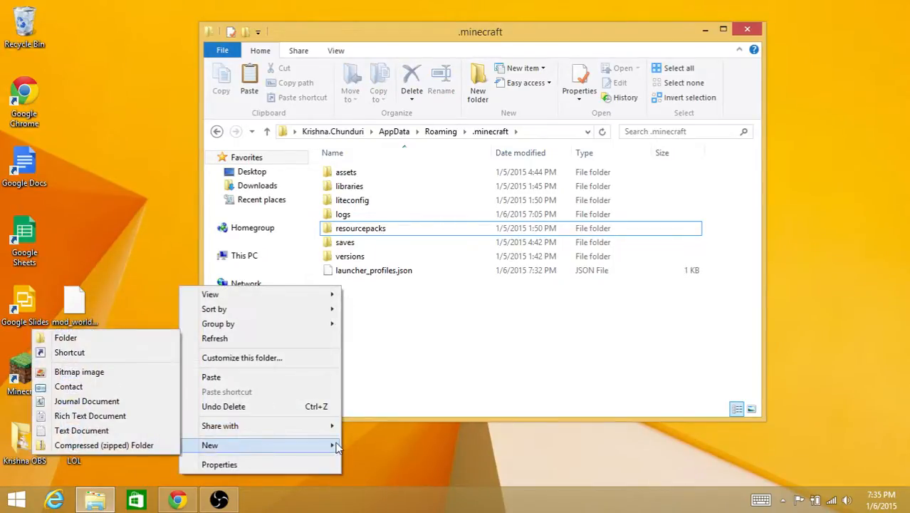
pyautogui.click(65, 337)
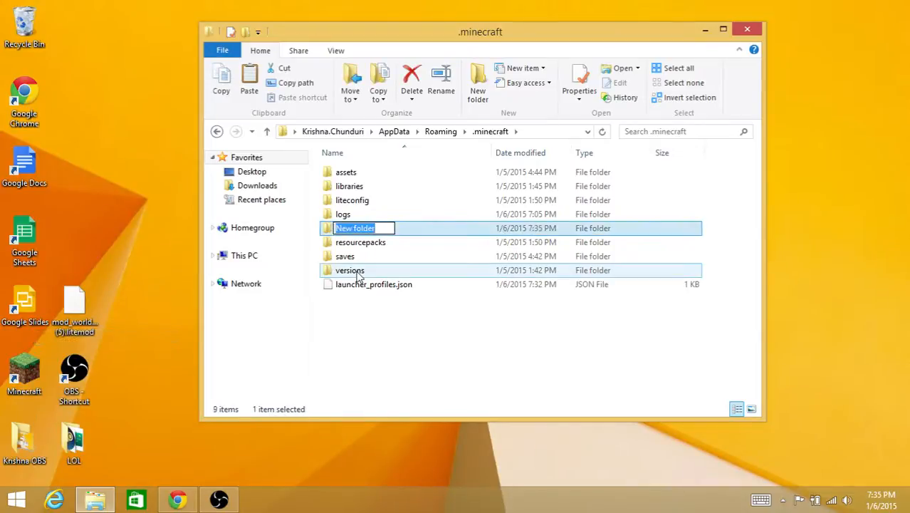
pyautogui.write('mods')
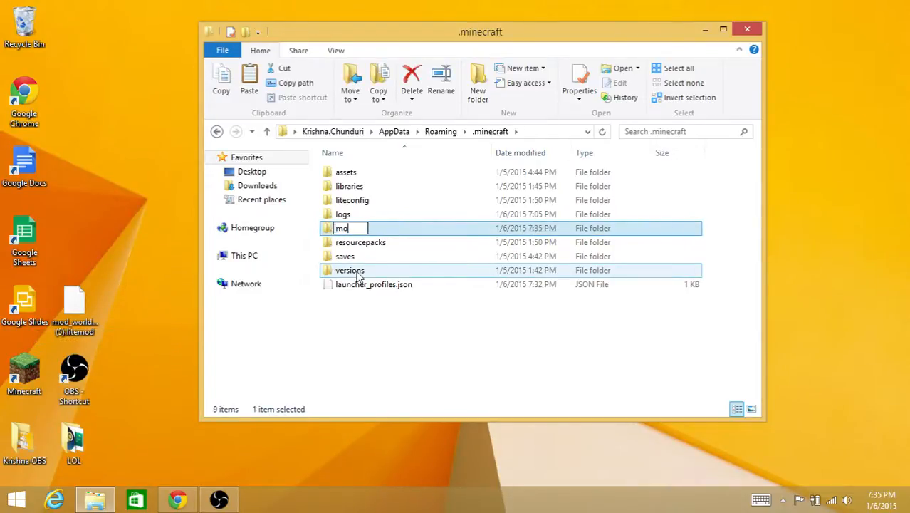
pyautogui.press('enter')
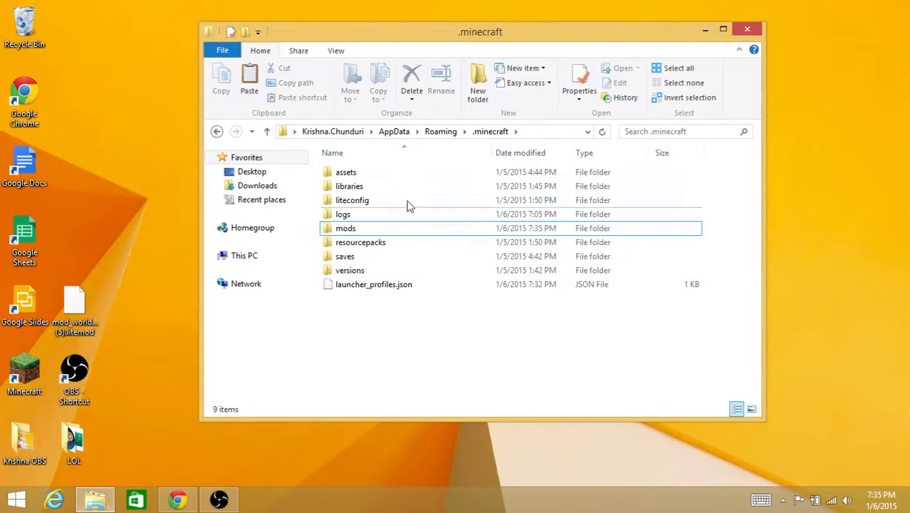
pyautogui.doubleClick(345, 228)
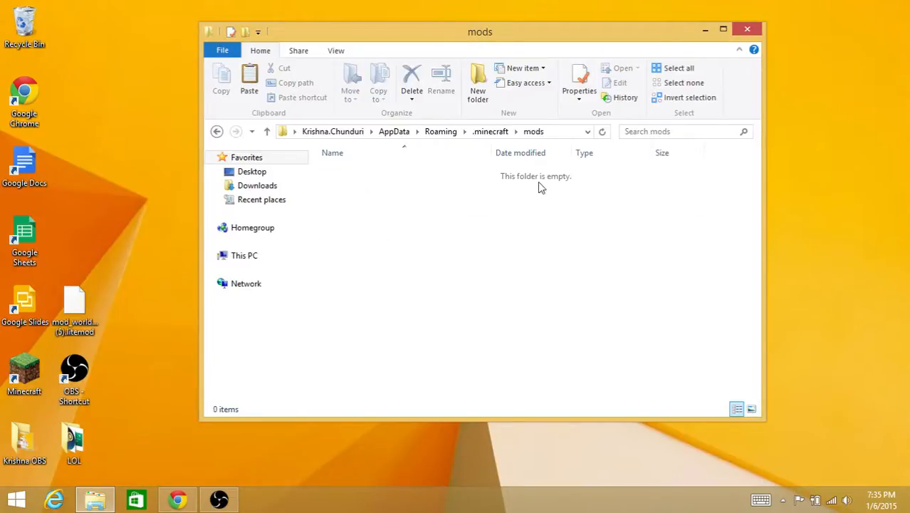
# - Drag the WorldEditWrapper 1.2.0 litemod from the desktop into mods, then close File Explorer
pyautogui.click(74, 303)
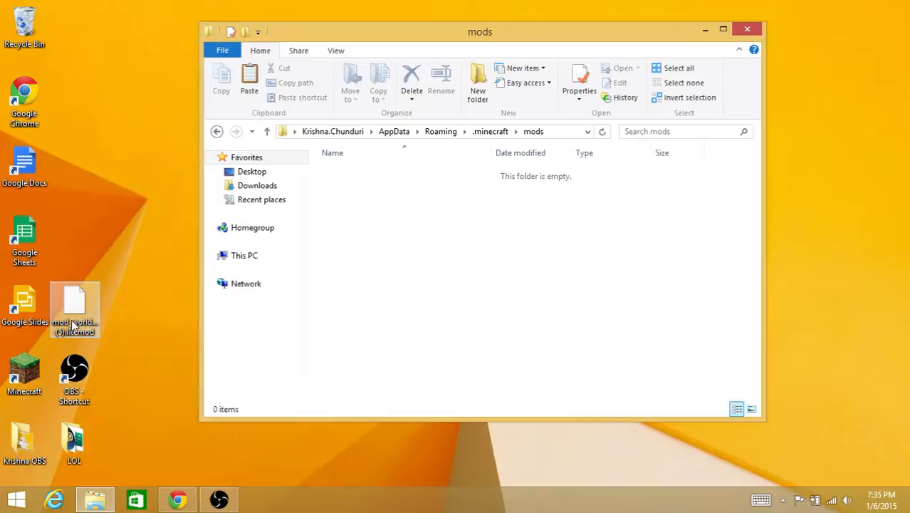
pyautogui.moveTo(75, 309); pyautogui.dragTo(424, 178)
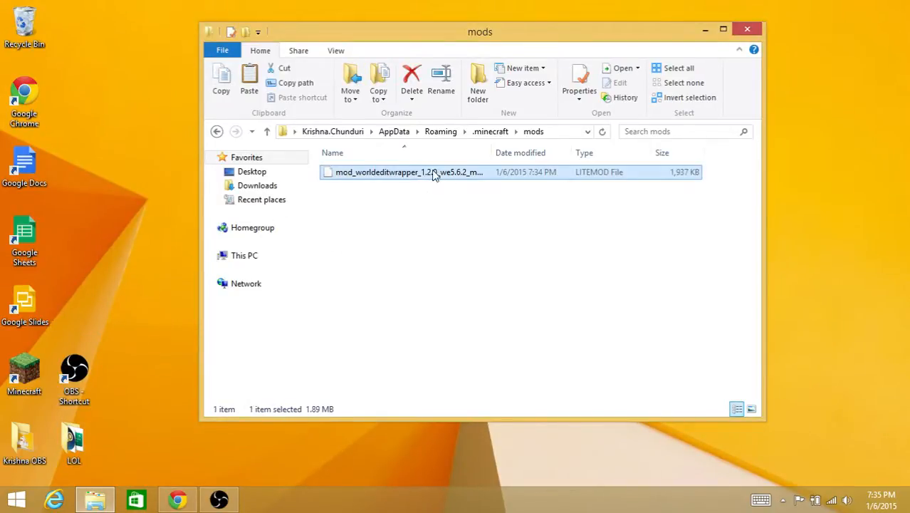
pyautogui.rightClick(410, 171)
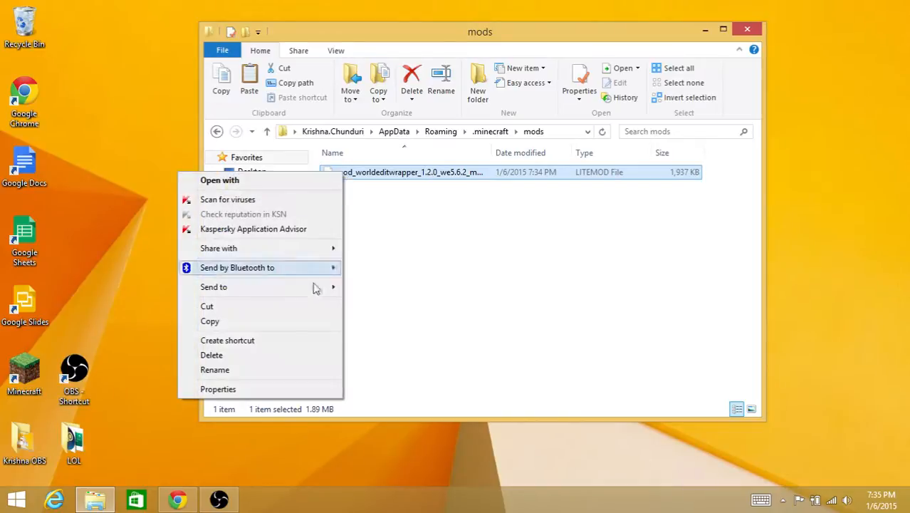
pyautogui.click(214, 370)
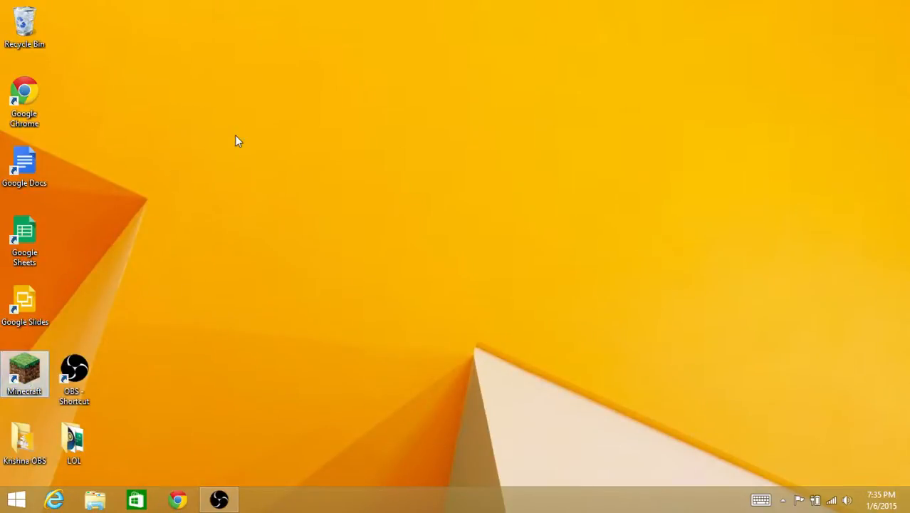
# - Switch the Shadowspy2 profile to release 1.7.10-LiteLoader1.7.10, save it, and play
pyautogui.doubleClick(24, 374)
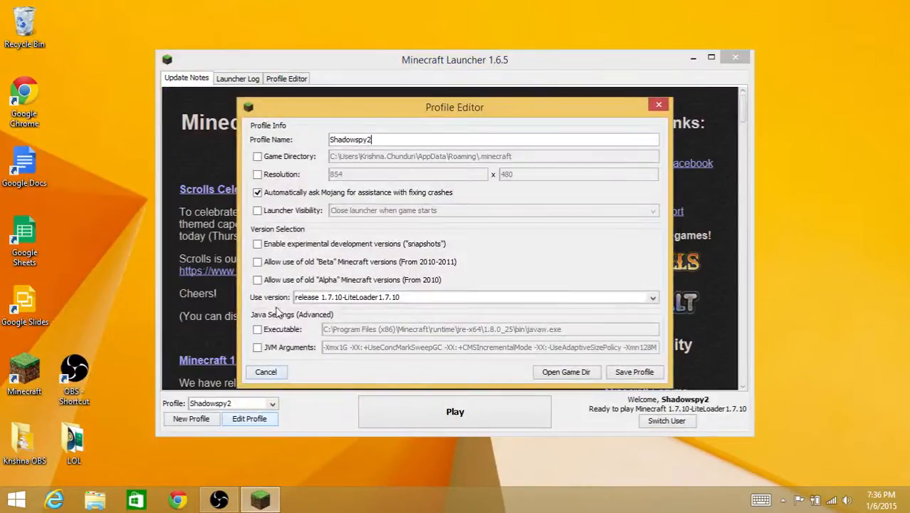
pyautogui.moveTo(342, 305)
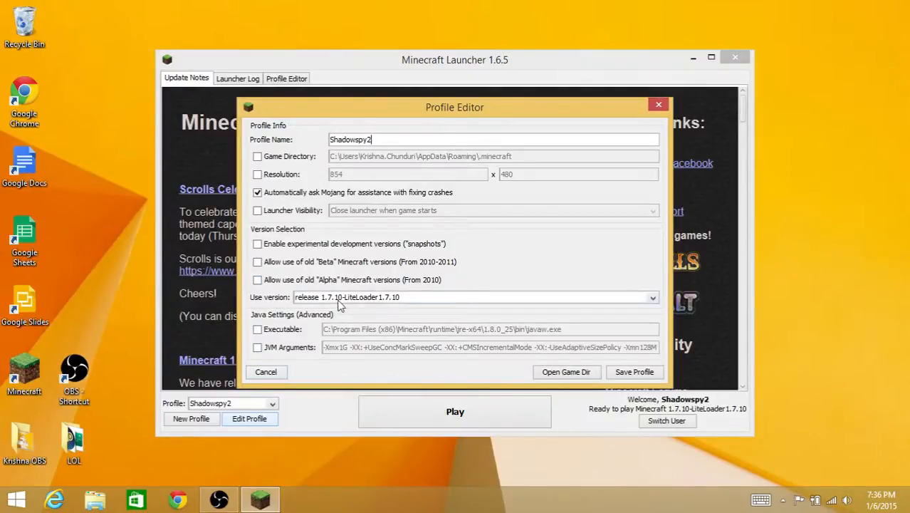
pyautogui.moveTo(366, 312)
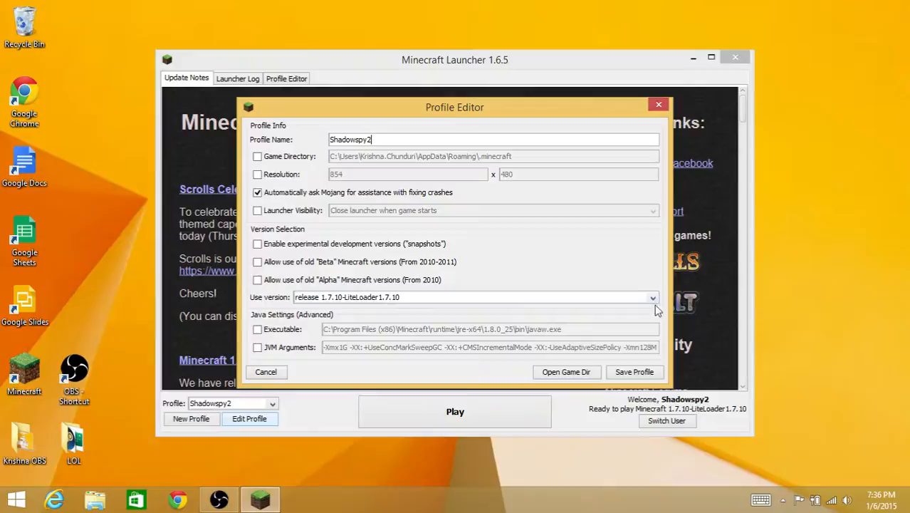
pyautogui.click(651, 297)
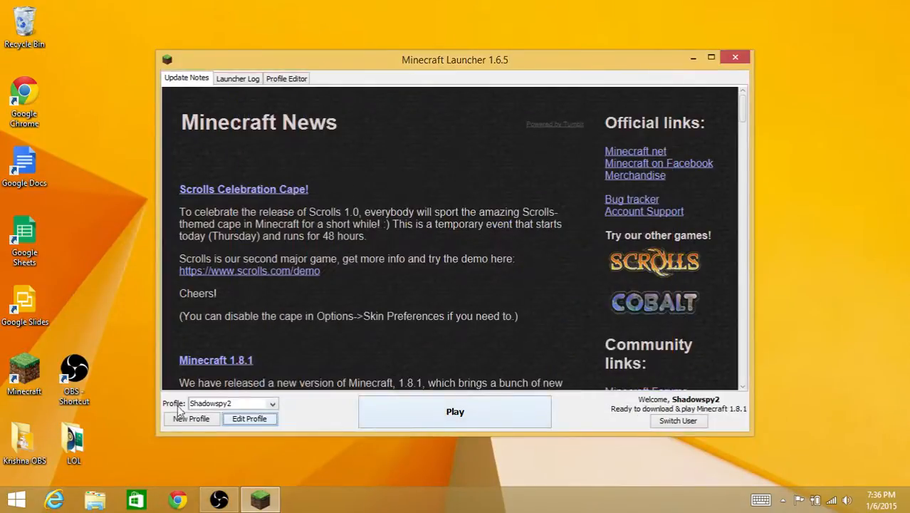
pyautogui.click(249, 418)
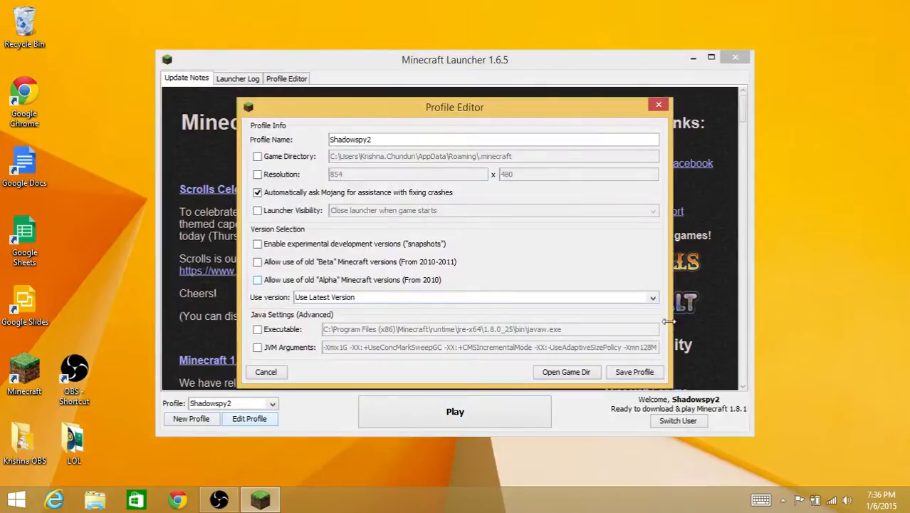
pyautogui.click(651, 297)
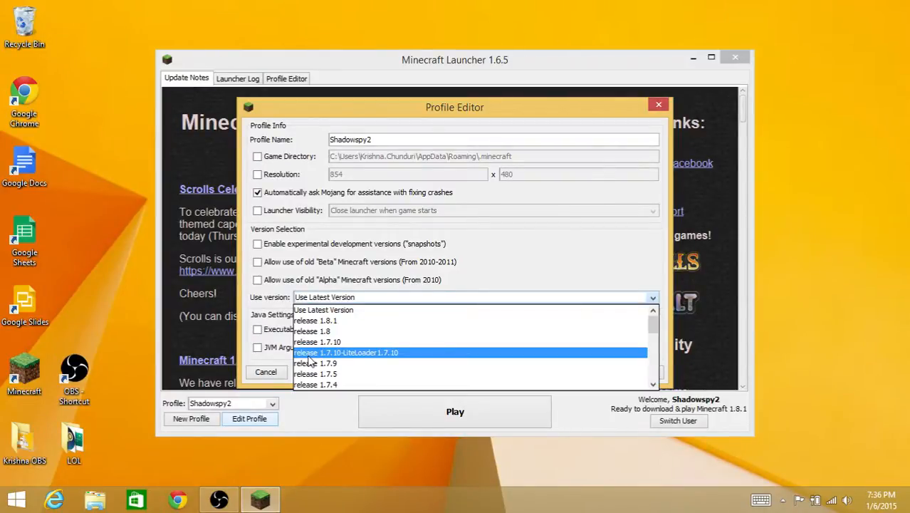
pyautogui.click(345, 353)
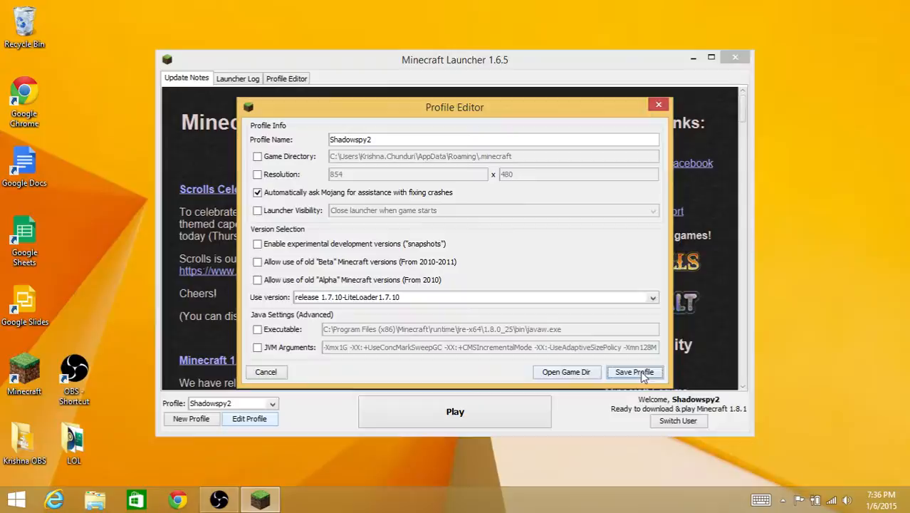
pyautogui.click(633, 371)
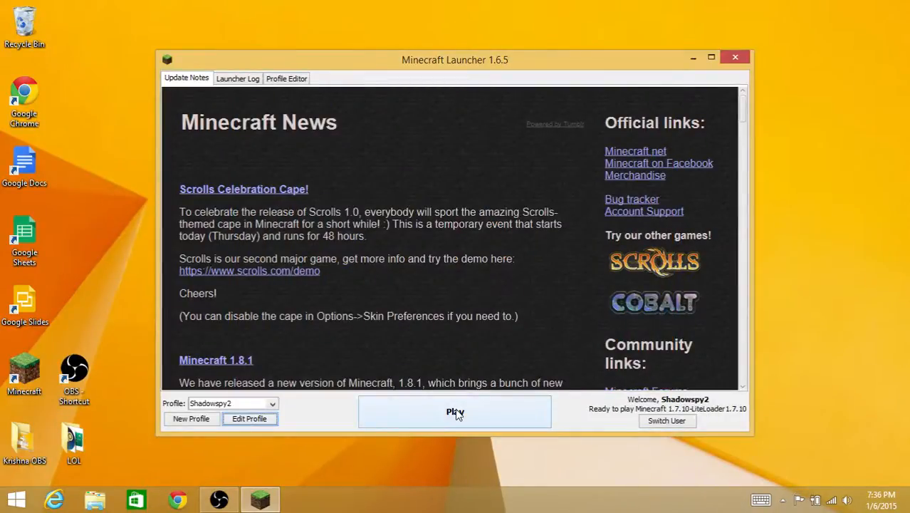
pyautogui.click(455, 412)
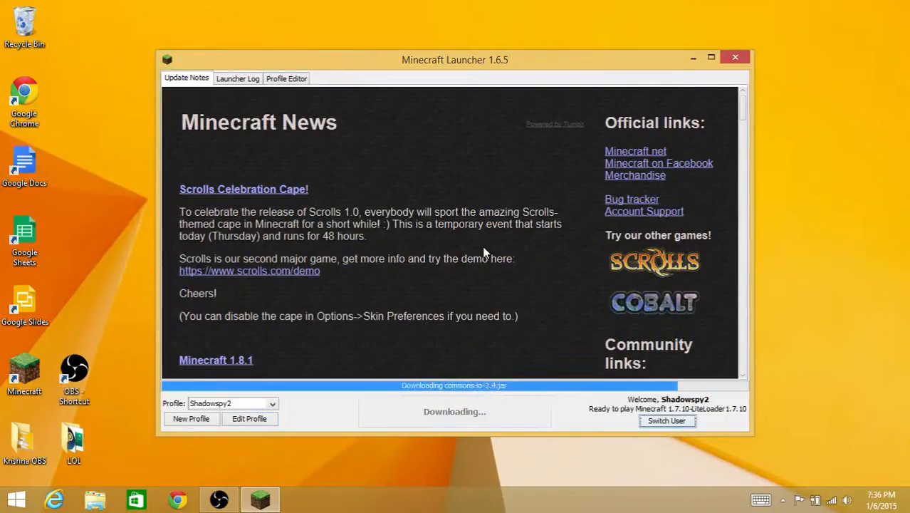
# - Maximize Minecraft and check LiteLoader's about panel lists WorldEditWrapper 1.2.0 as active
pyautogui.click(735, 57)
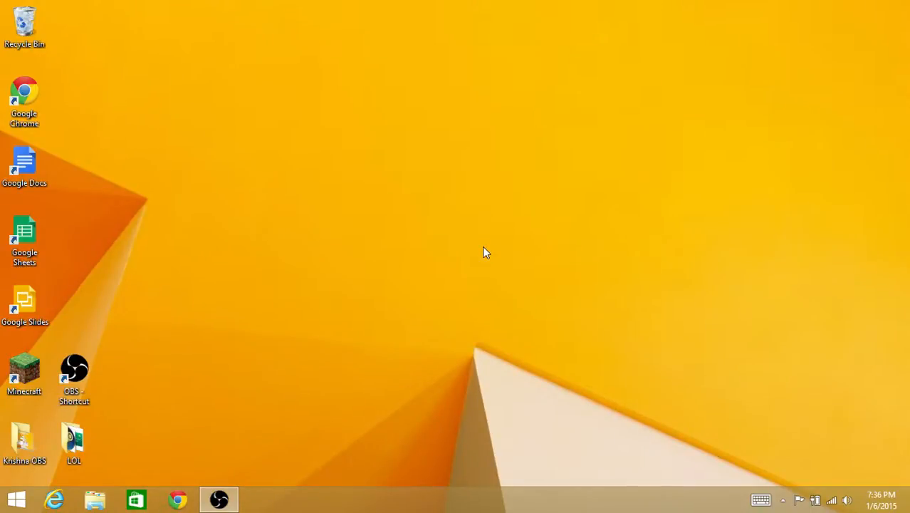
pyautogui.doubleClick(25, 369)
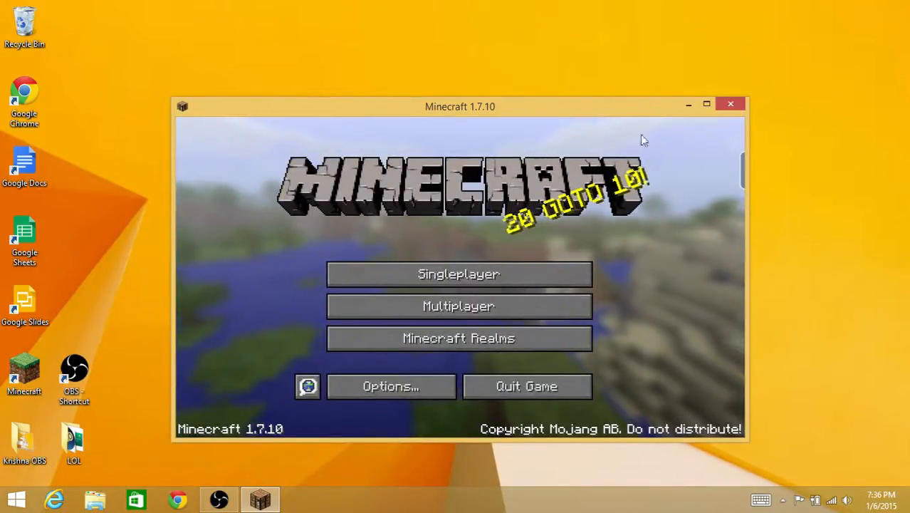
pyautogui.click(706, 104)
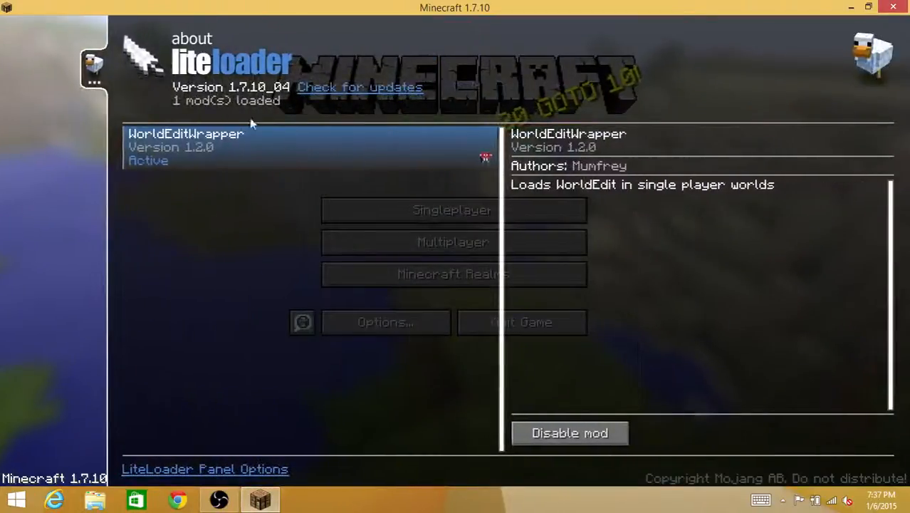
pyautogui.moveTo(499, 48)
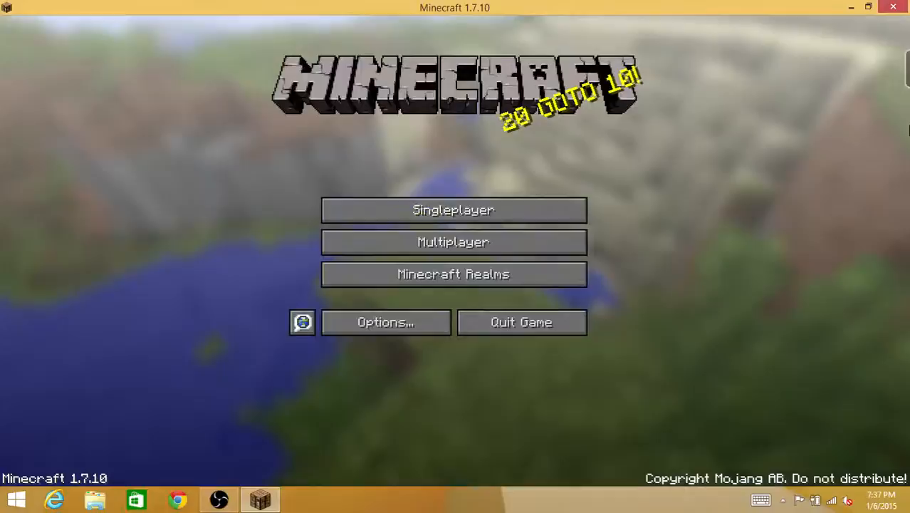
# - Enter a singleplayer forest world with wooden axes in the hotbar, then pause with Esc
pyautogui.click(453, 210)
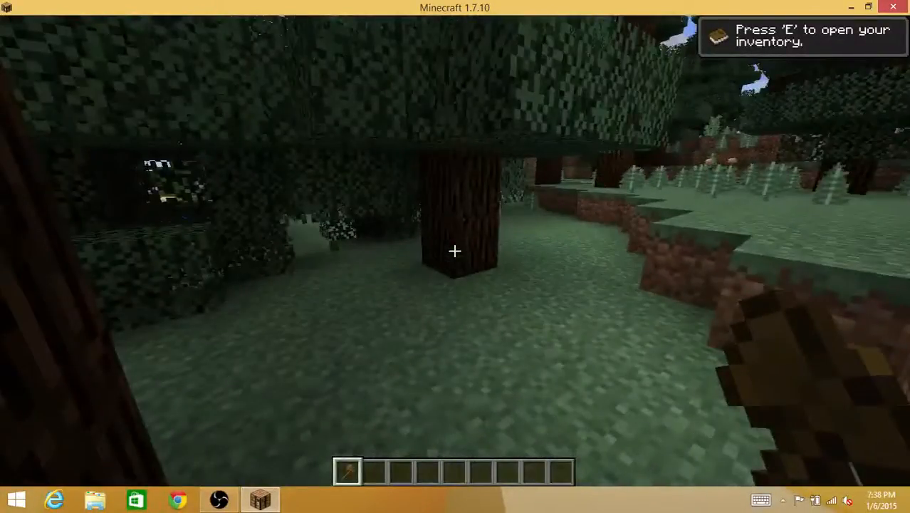
pyautogui.moveTo(455, 251)
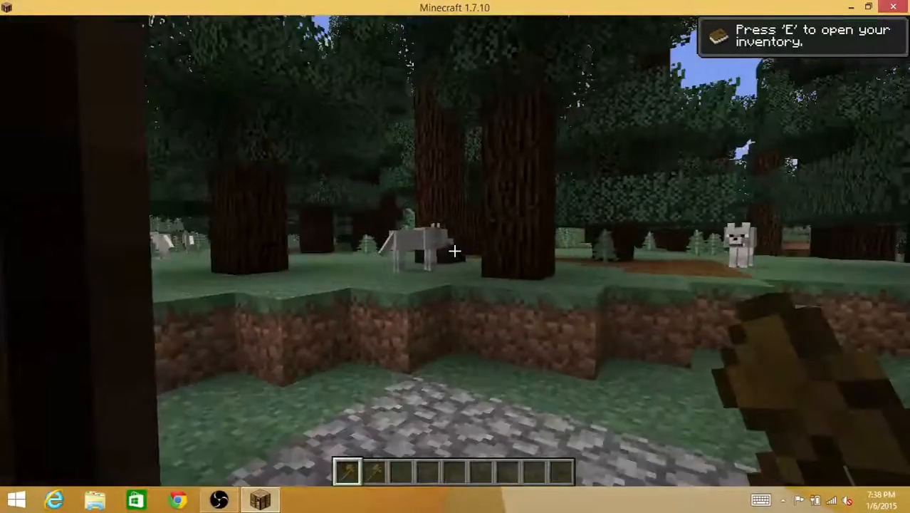
pyautogui.moveTo(456, 250)
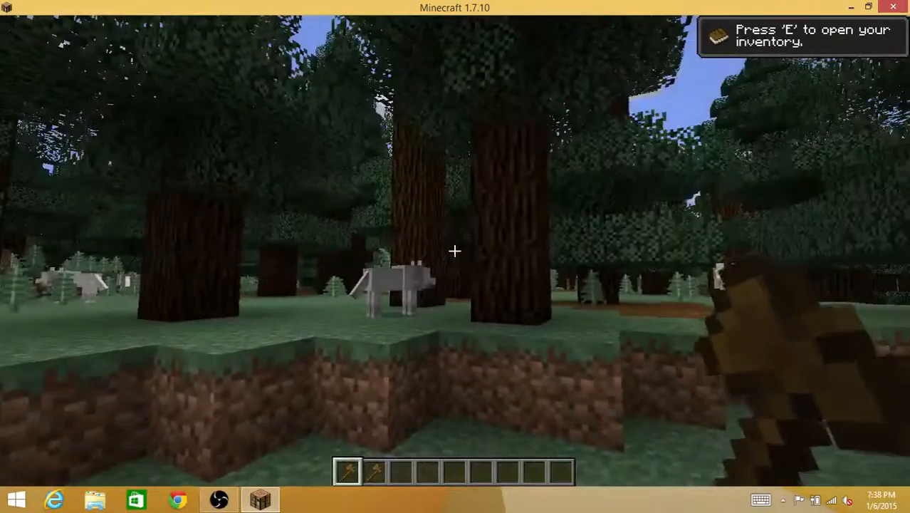
pyautogui.press('Escape')
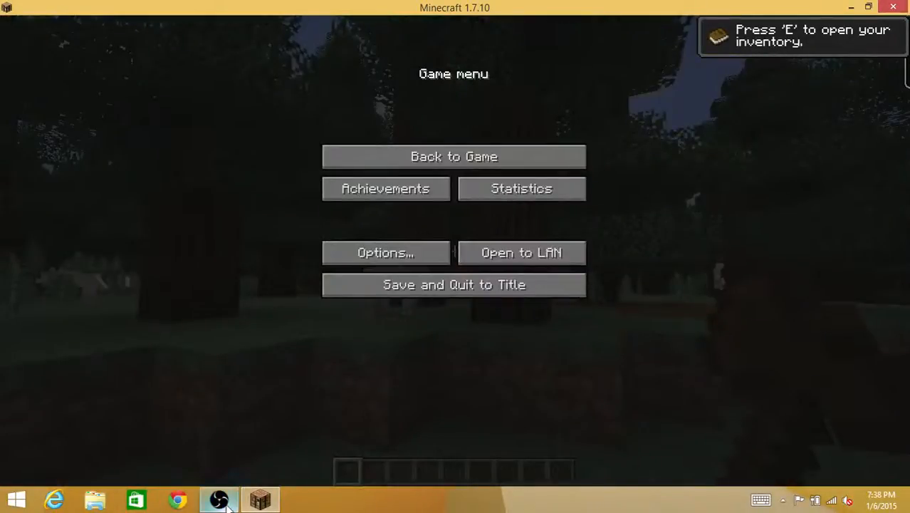